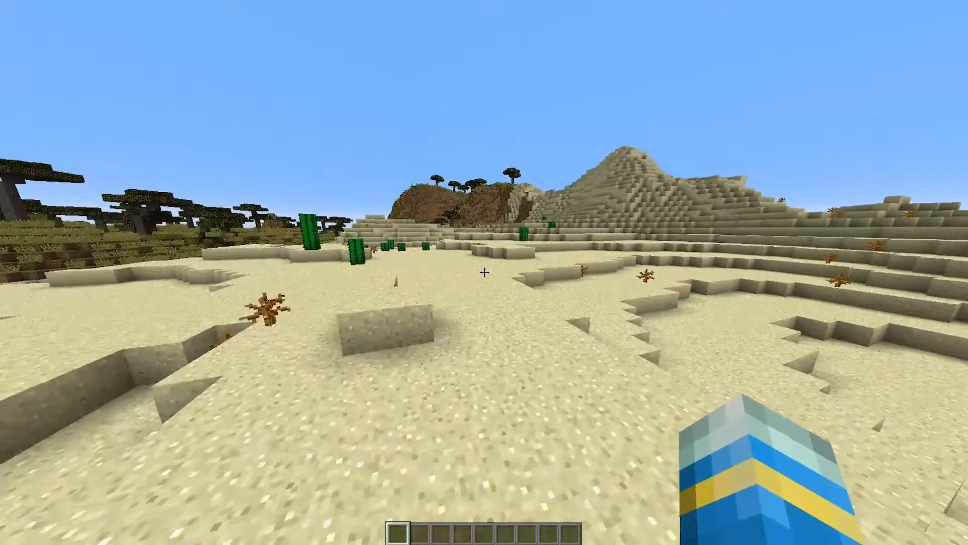
mouse_move(484, 272)
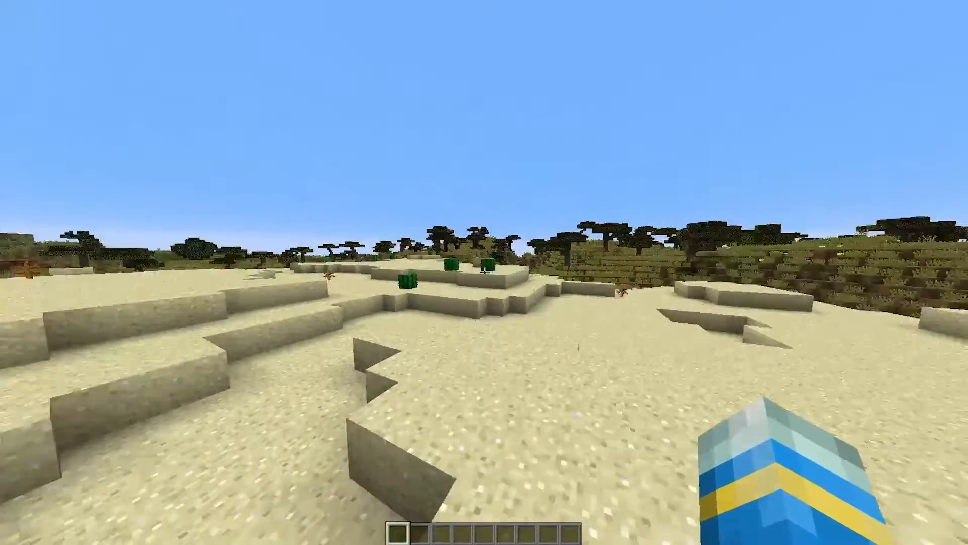
mouse_move(484, 272)
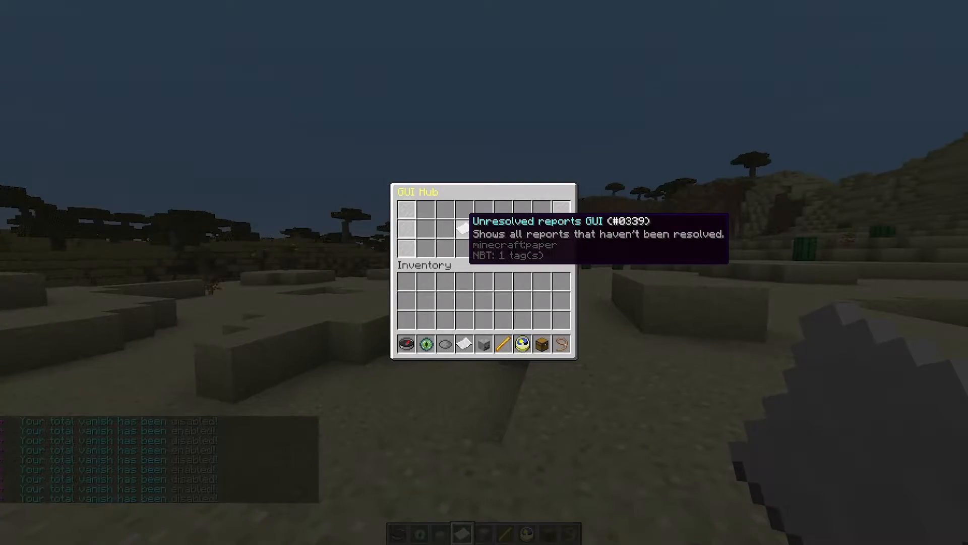
Open Unresolved reports, teleport to the reported player, freeze/unfreeze them and start a 10-second CPS test
left_click(462, 230)
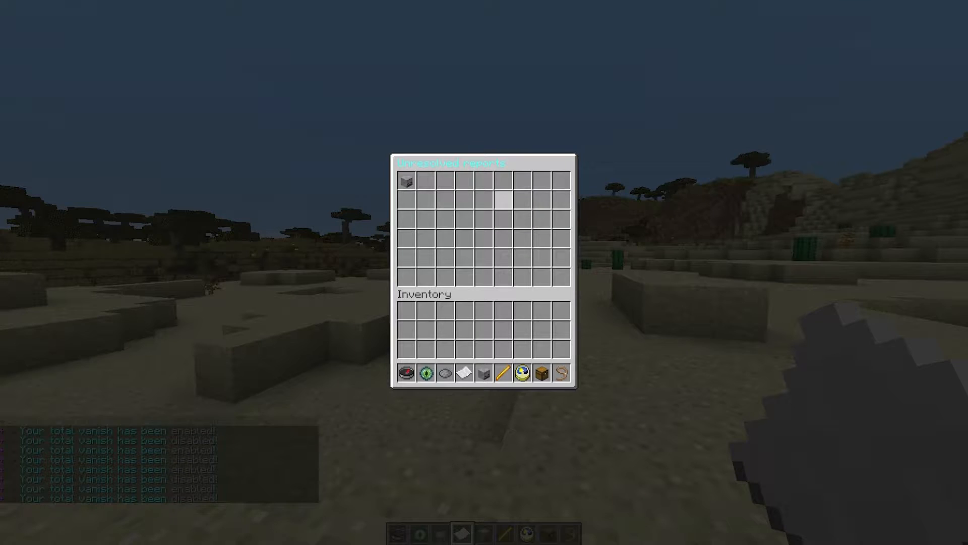
mouse_move(406, 180)
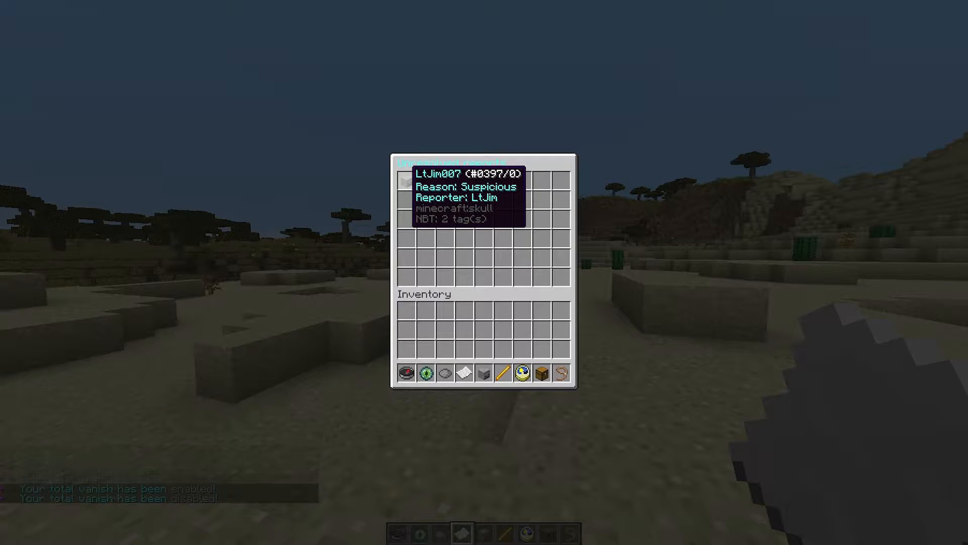
key("Escape")
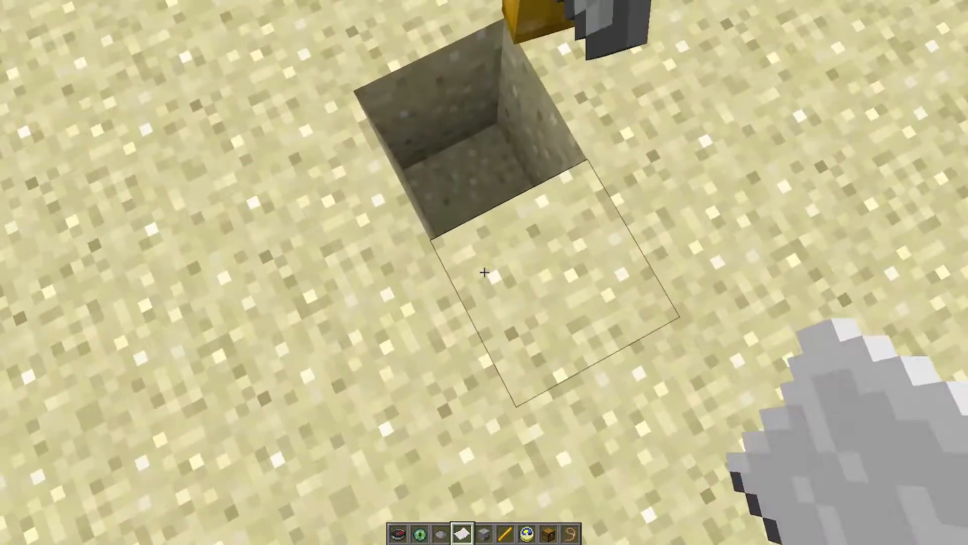
mouse_move(484, 272)
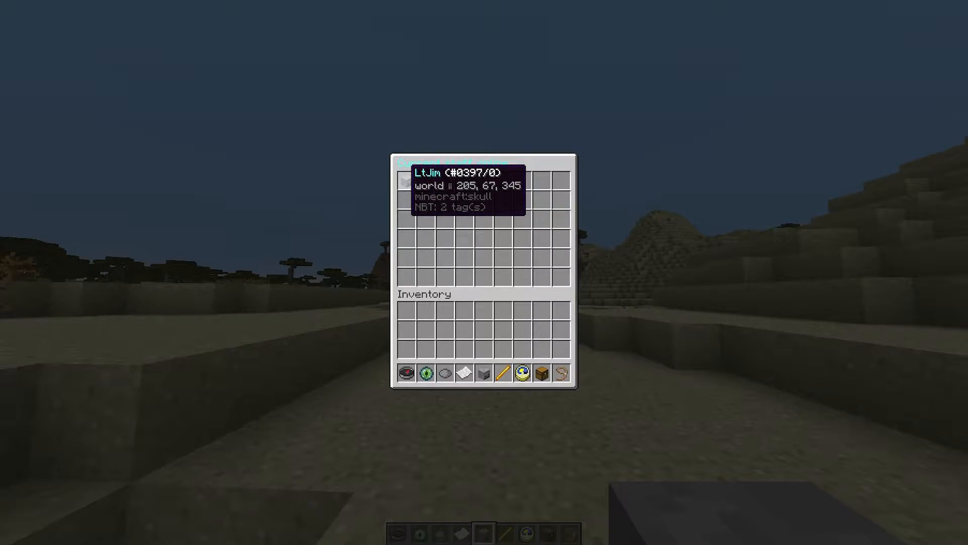
key("Escape")
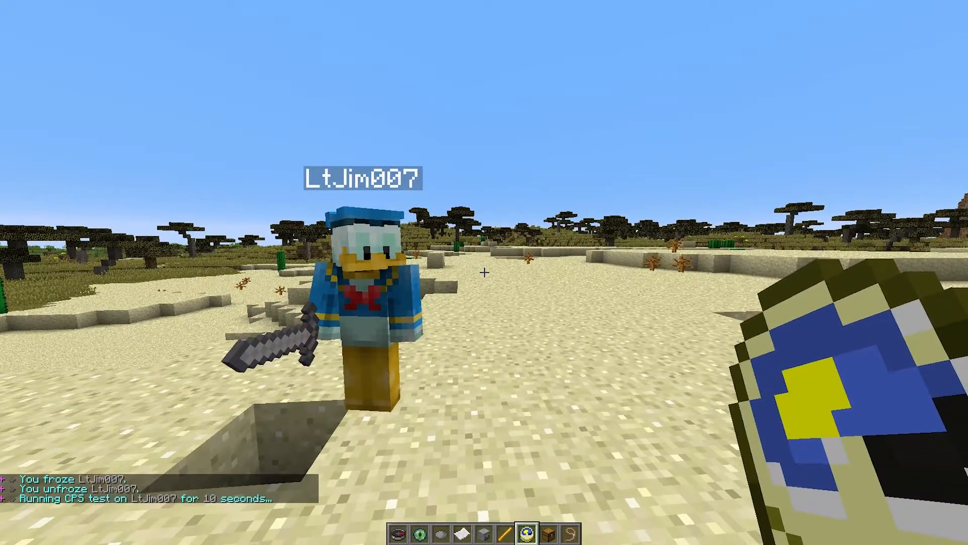
mouse_move(484, 272)
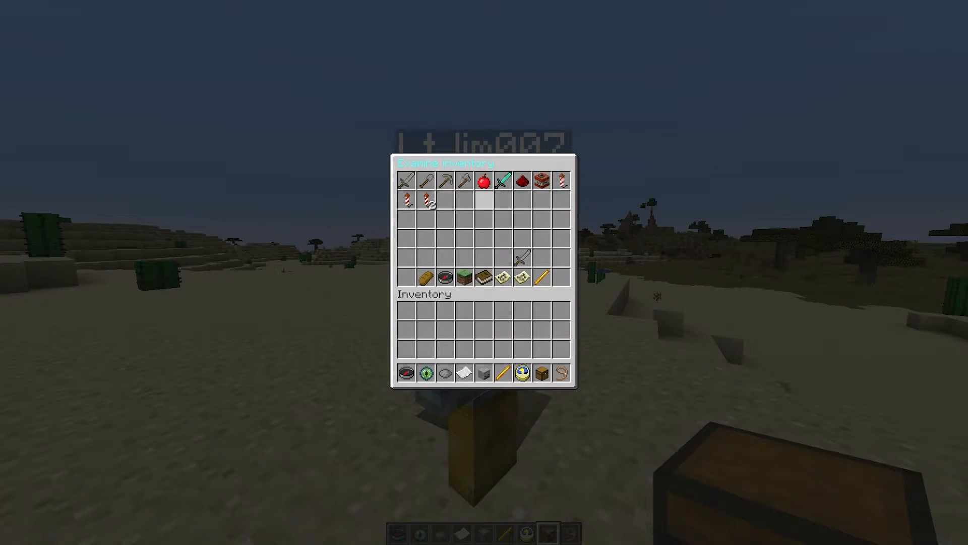
mouse_move(502, 180)
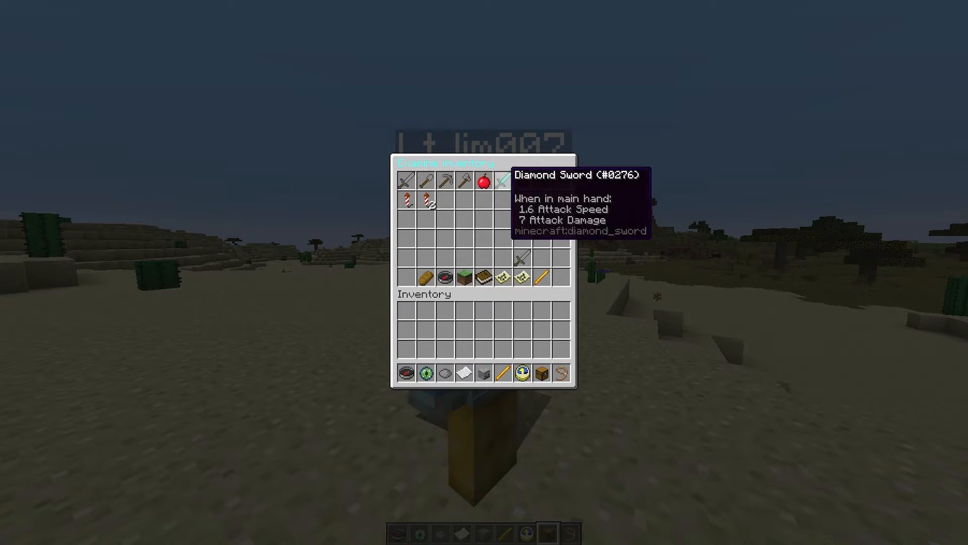
mouse_move(426, 276)
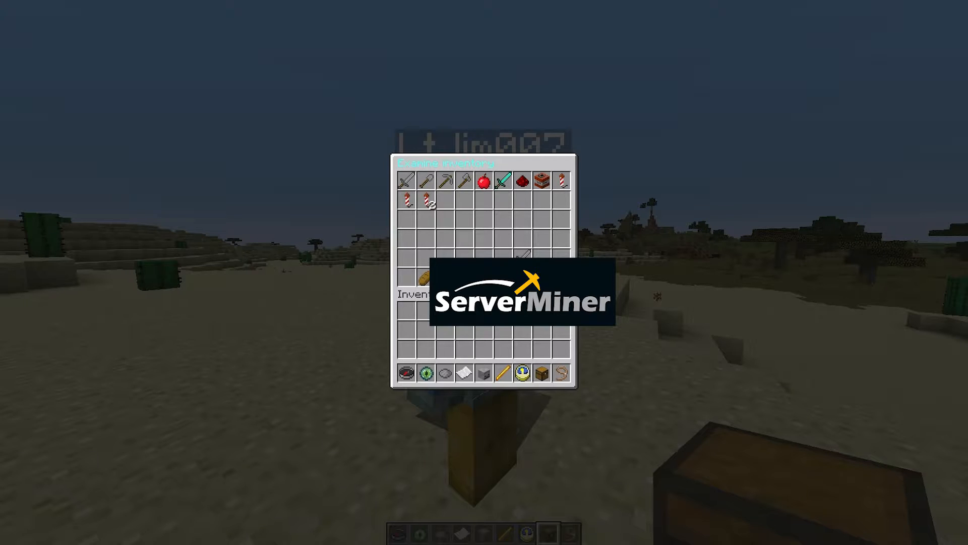
mouse_move(463, 279)
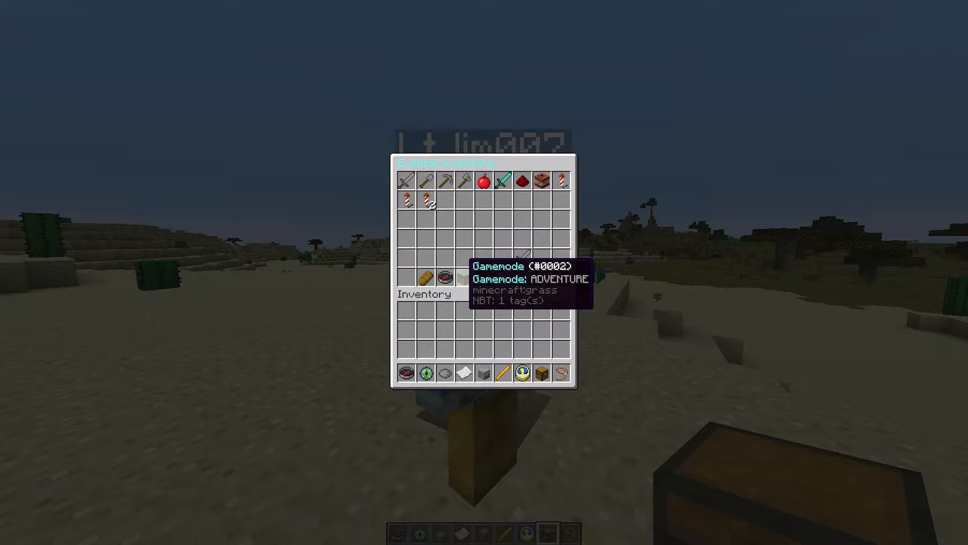
mouse_move(462, 278)
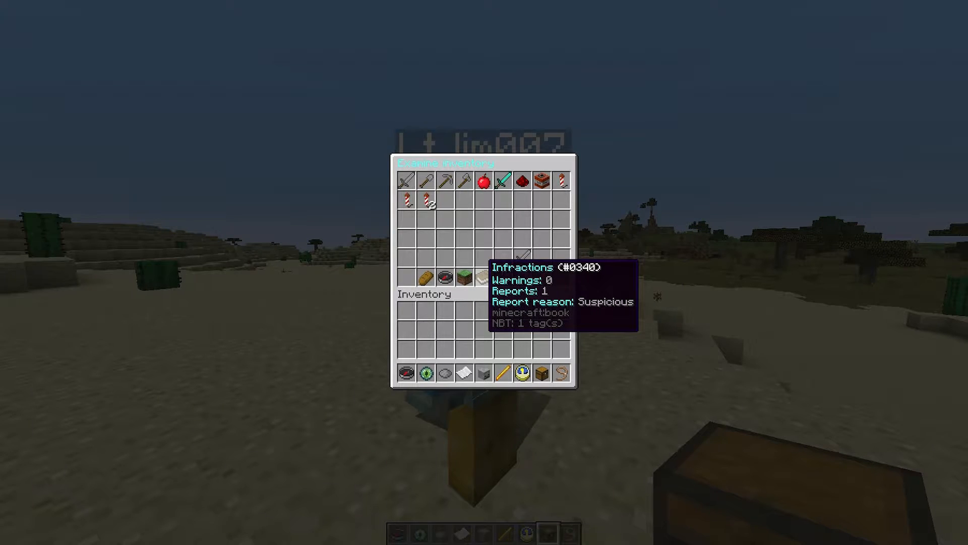
mouse_move(502, 278)
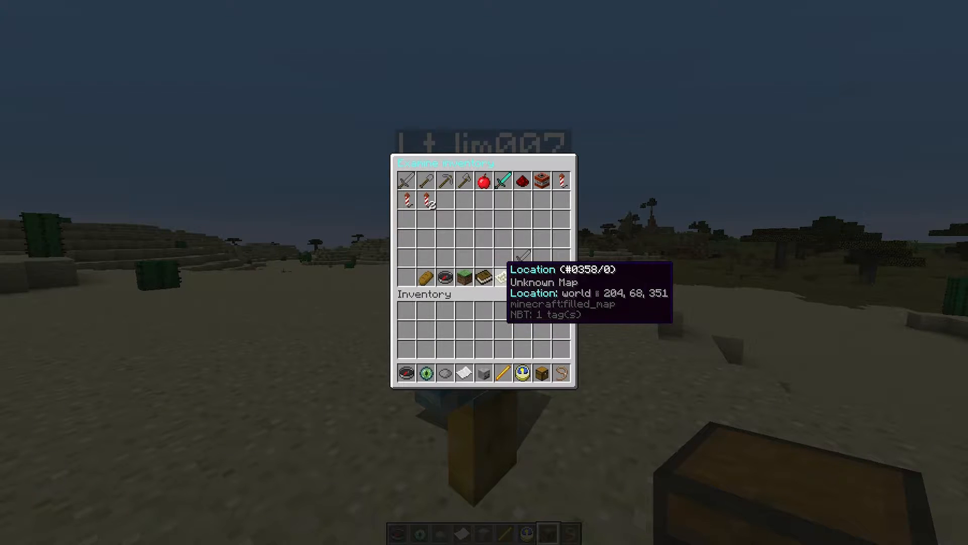
mouse_move(503, 279)
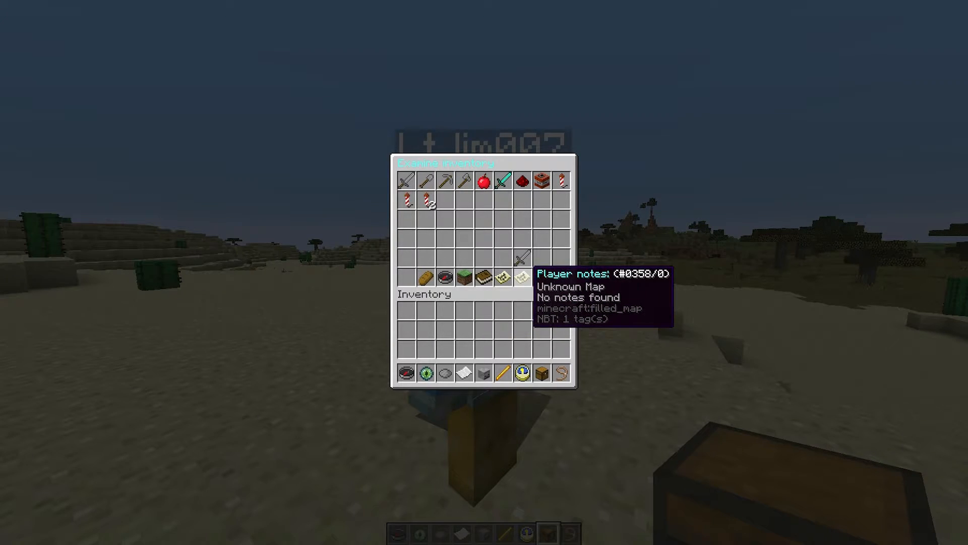
mouse_move(542, 277)
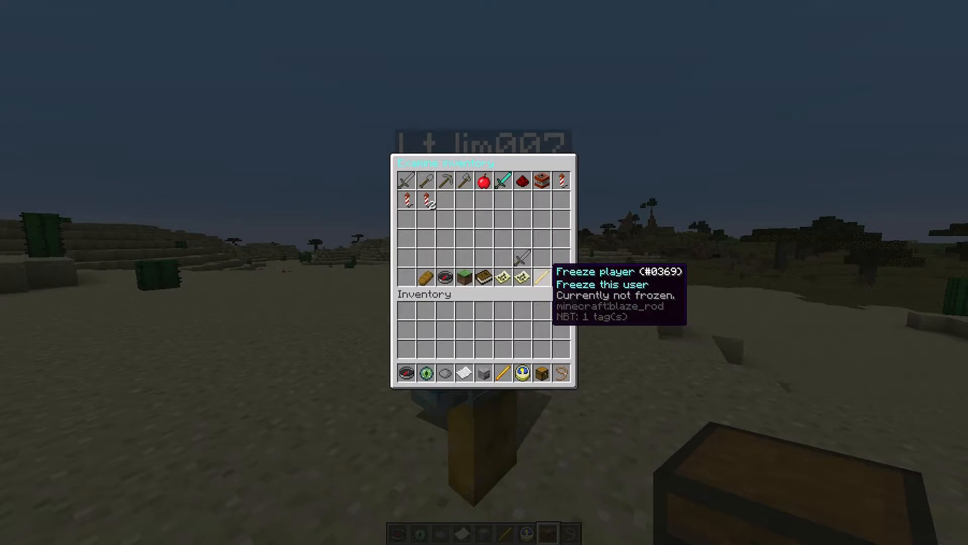
Inspect the player's Examine inventory (gamemode, infractions, location, notes, freeze status) and close it
key("Escape")
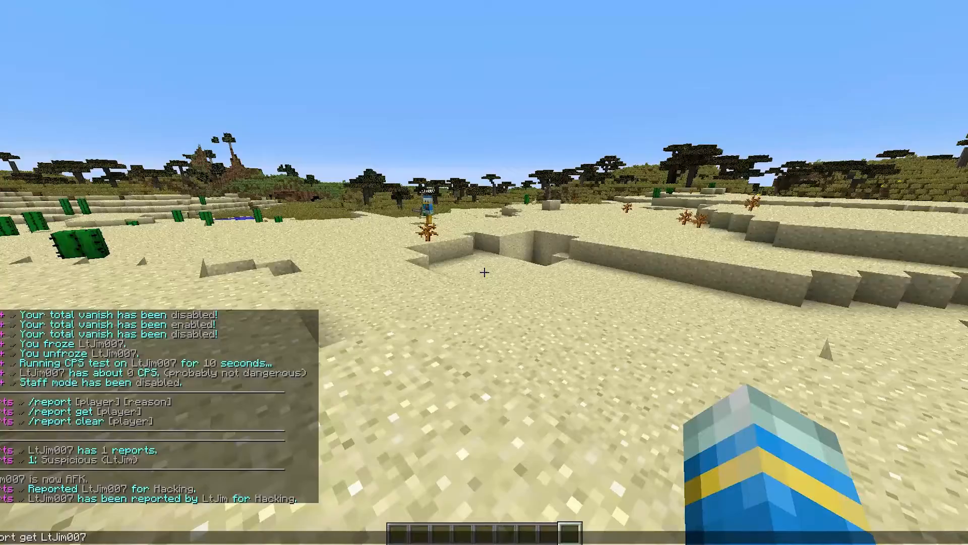
mouse_move(484, 272)
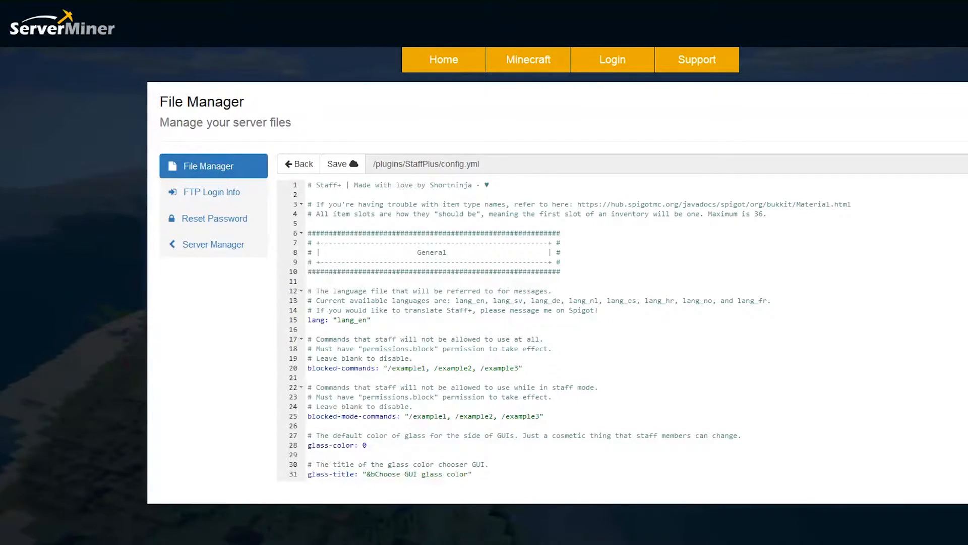
Scroll config.yml from General settings to the Reports module: enabled, no sound, 10-second cooldown, reporter visible
scroll("down", 3)
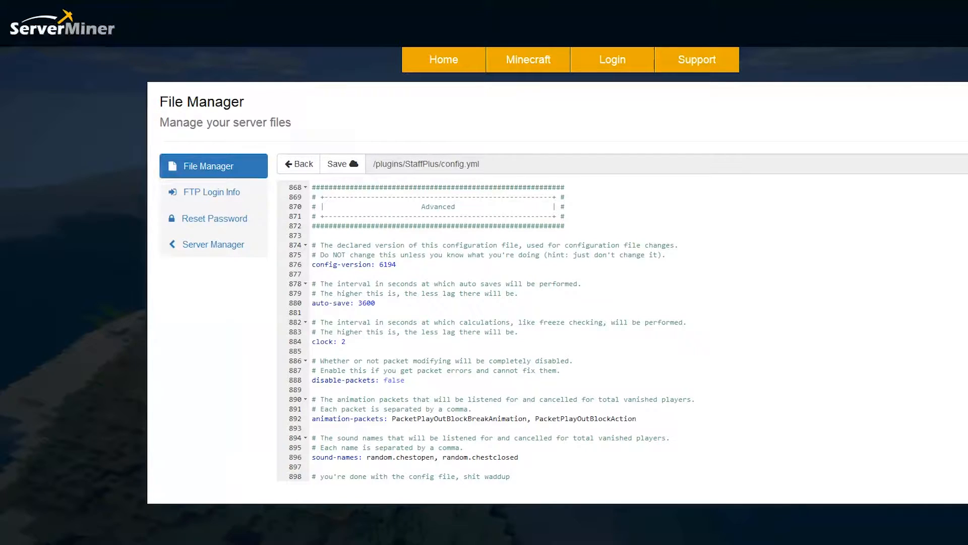
scroll("up", 3)
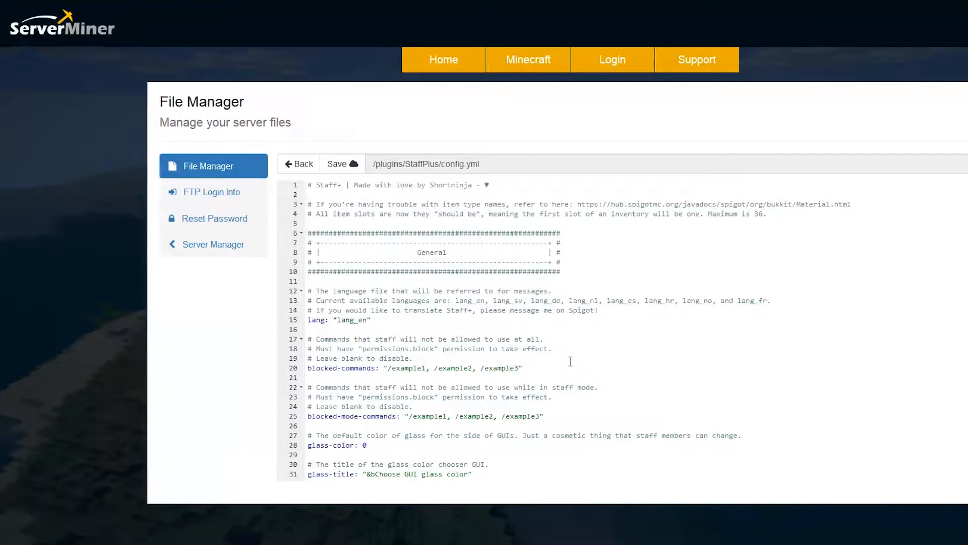
scroll("down", 3)
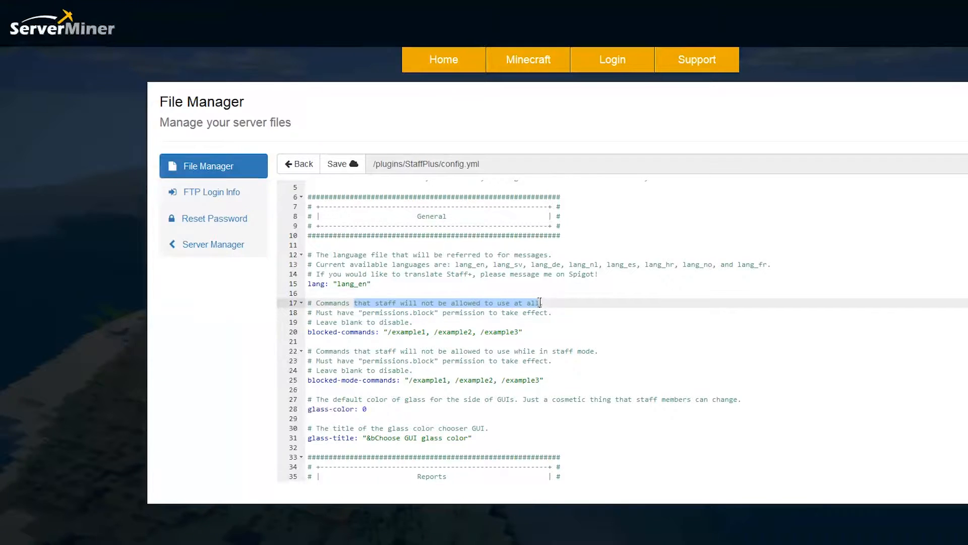
scroll("down", 3)
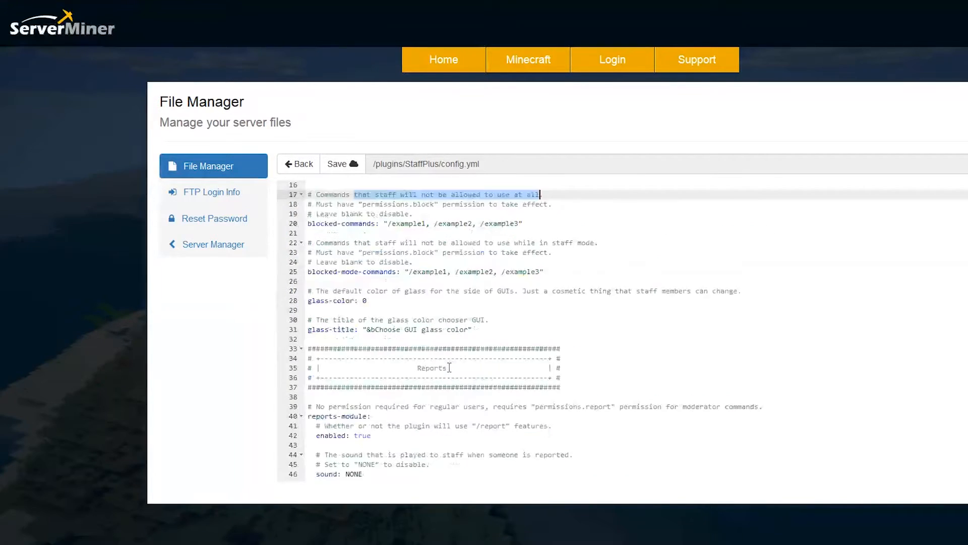
scroll("down", 3)
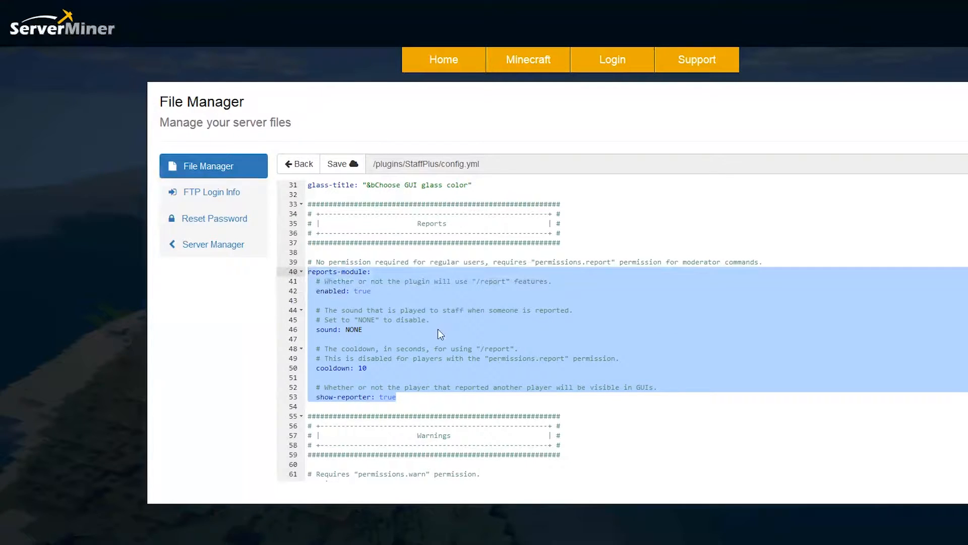
Point out the NONE report sound value and scroll down to the Warnings section
left_click(439, 329)
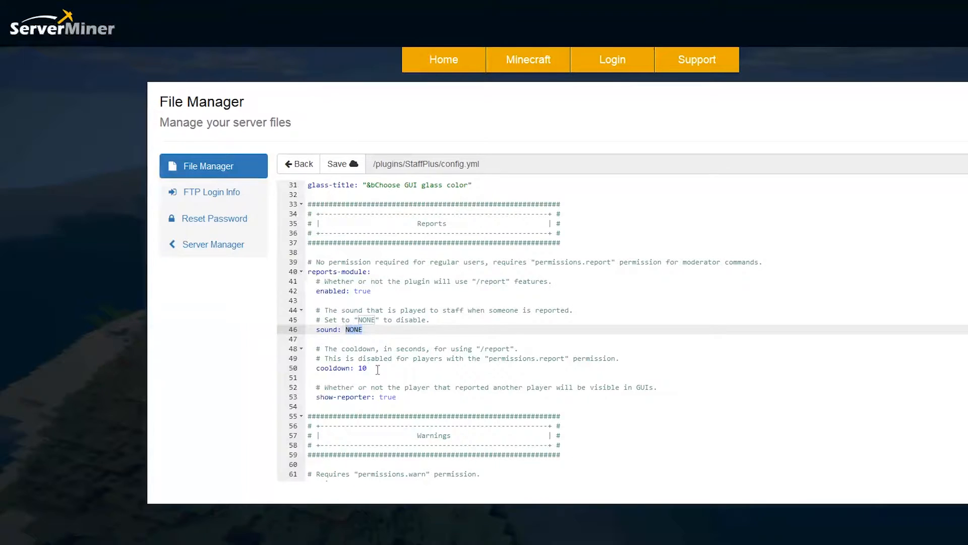
double_click(362, 368)
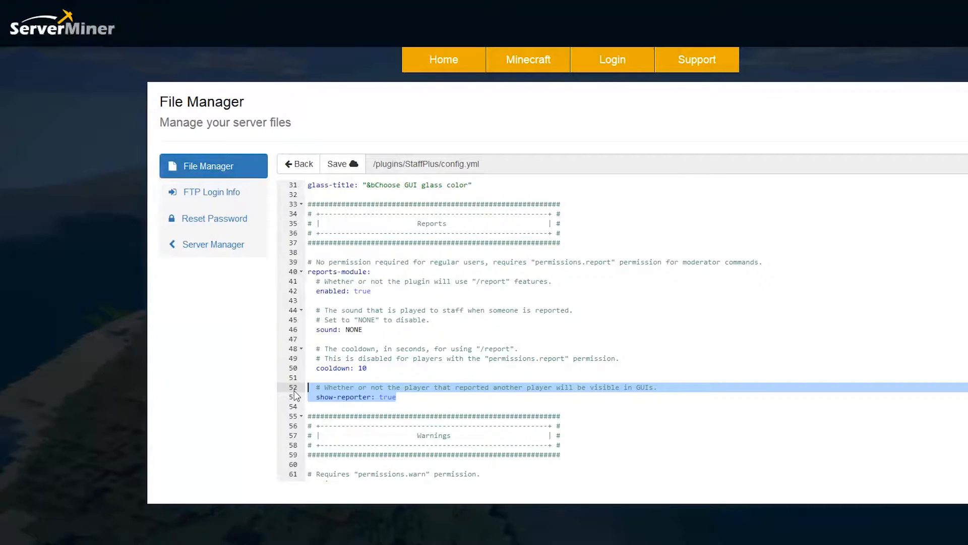
scroll("down", 3)
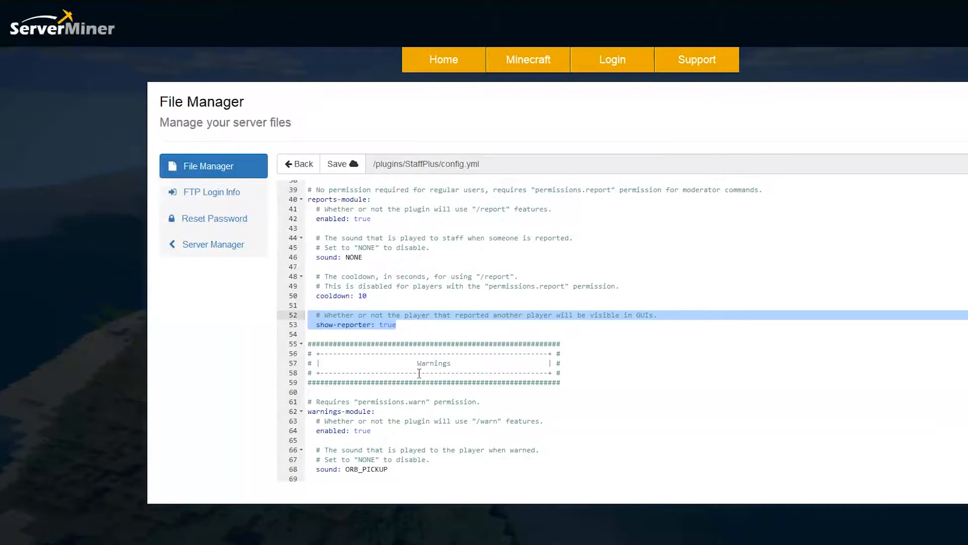
scroll("down", 3)
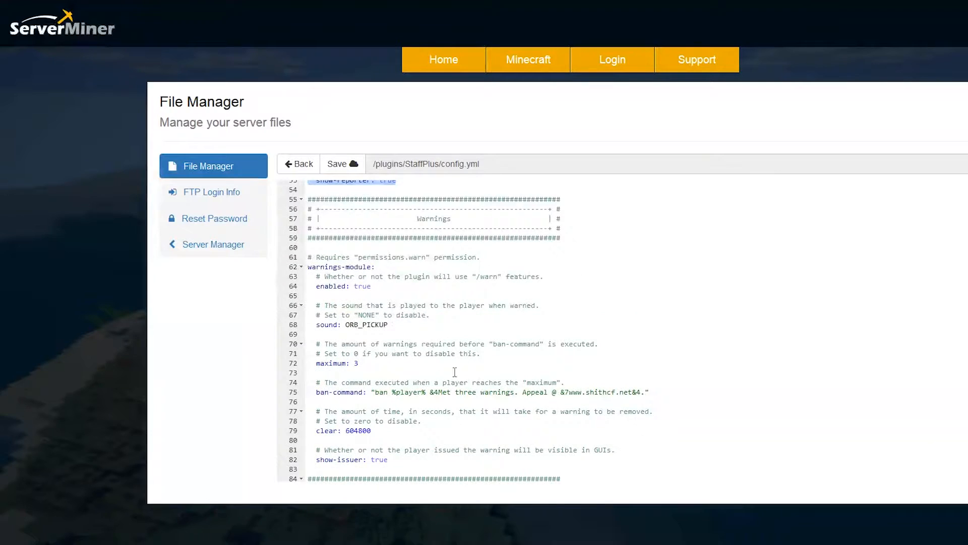
Highlight the maximum of 3 warnings with its ban command, then scroll on to the Vanish module
left_click(359, 363)
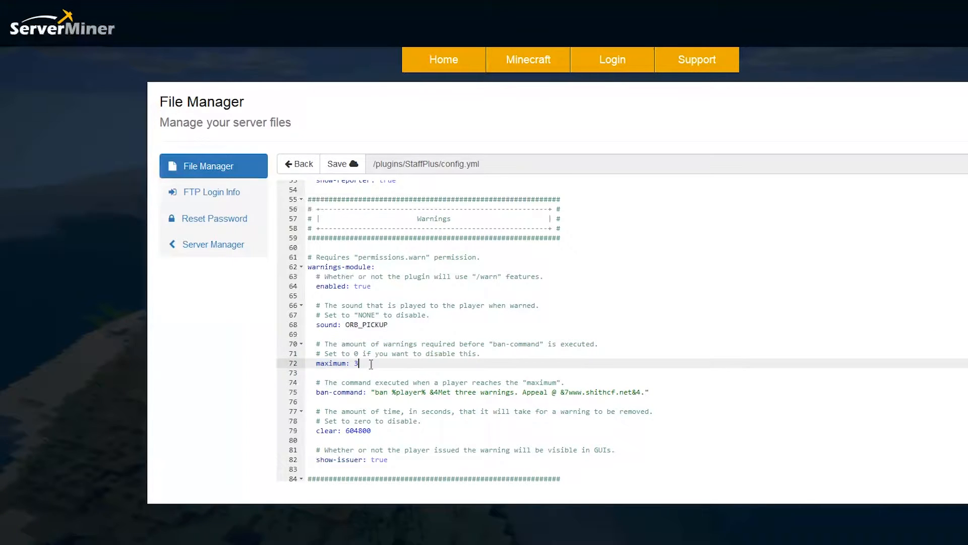
scroll("down", 3)
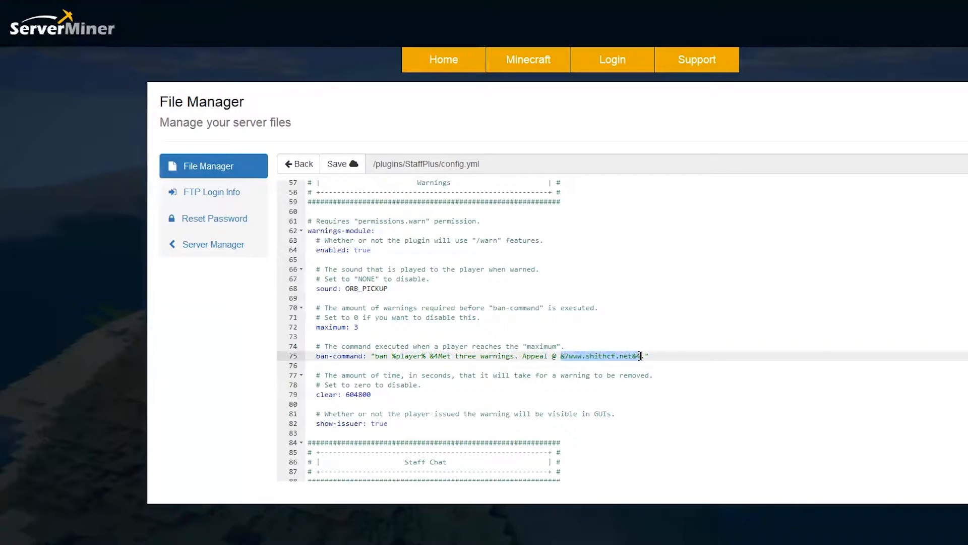
mouse_move(614, 369)
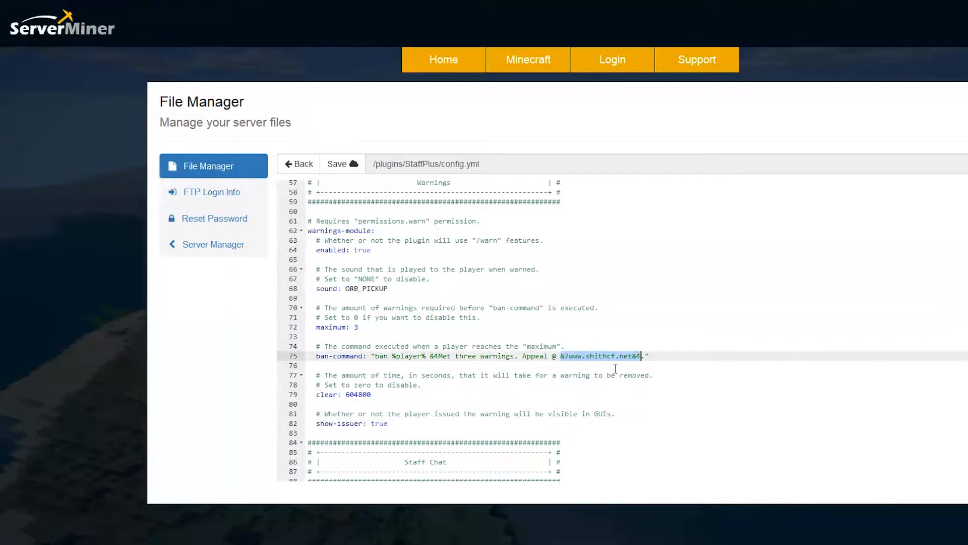
scroll("down", 3)
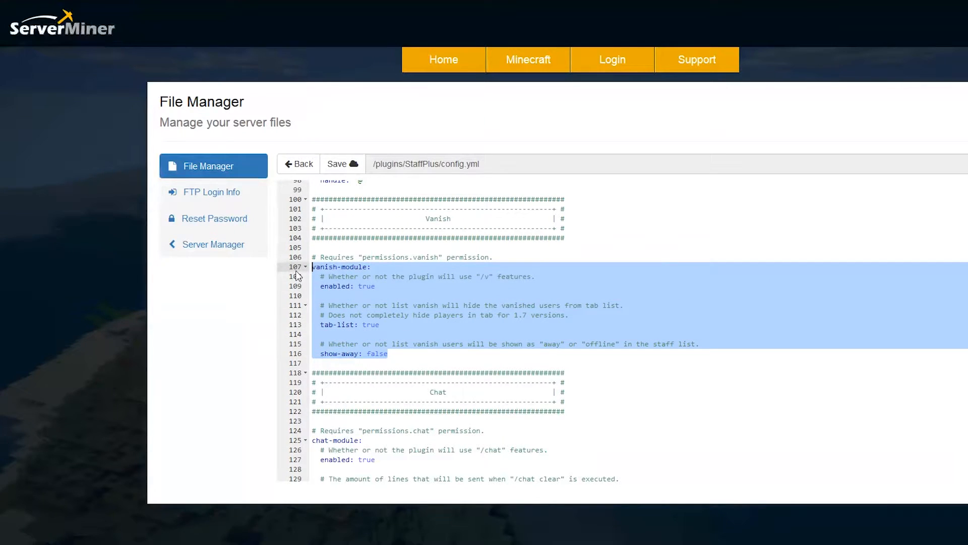
Review the Vanish module (tab-list hiding on, show-away off) and scroll into the Chat settings
left_click(446, 315)
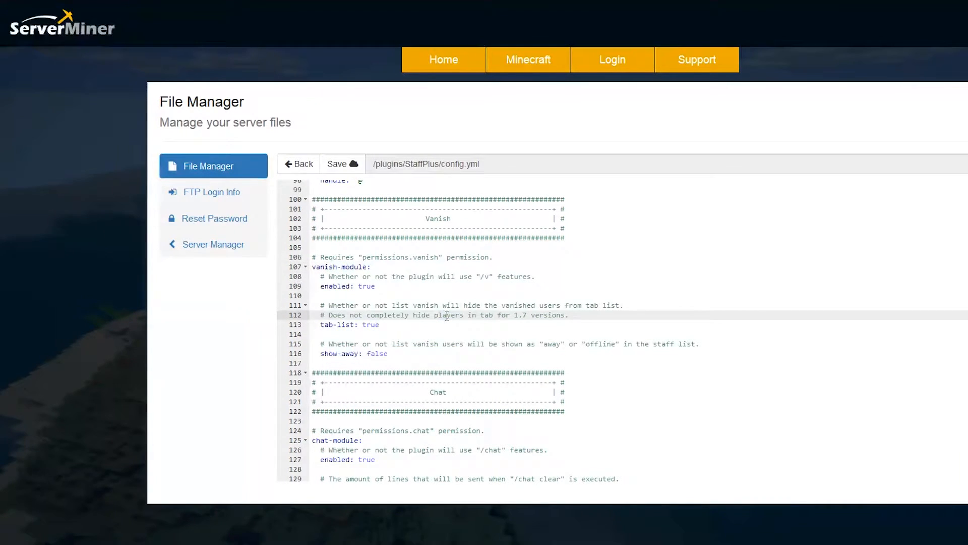
scroll("down", 3)
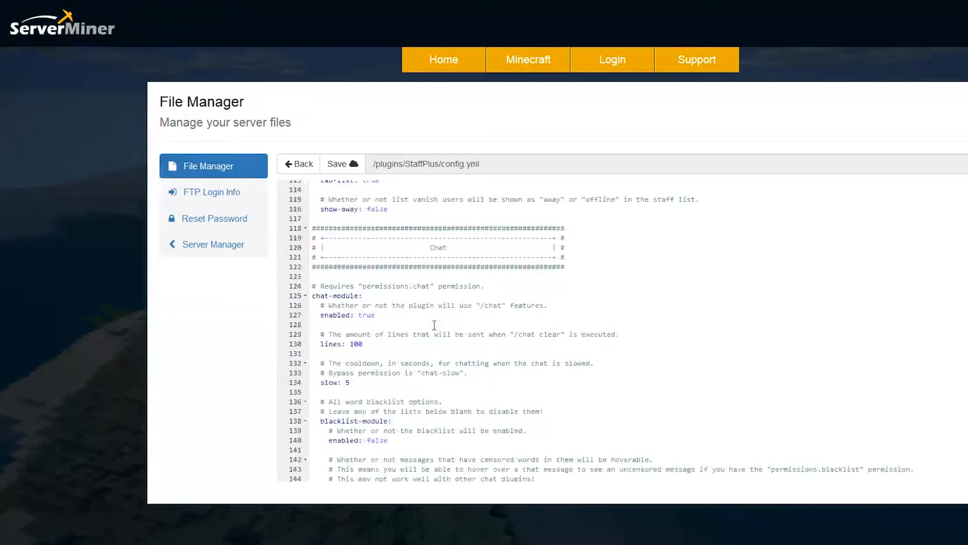
scroll("down", 3)
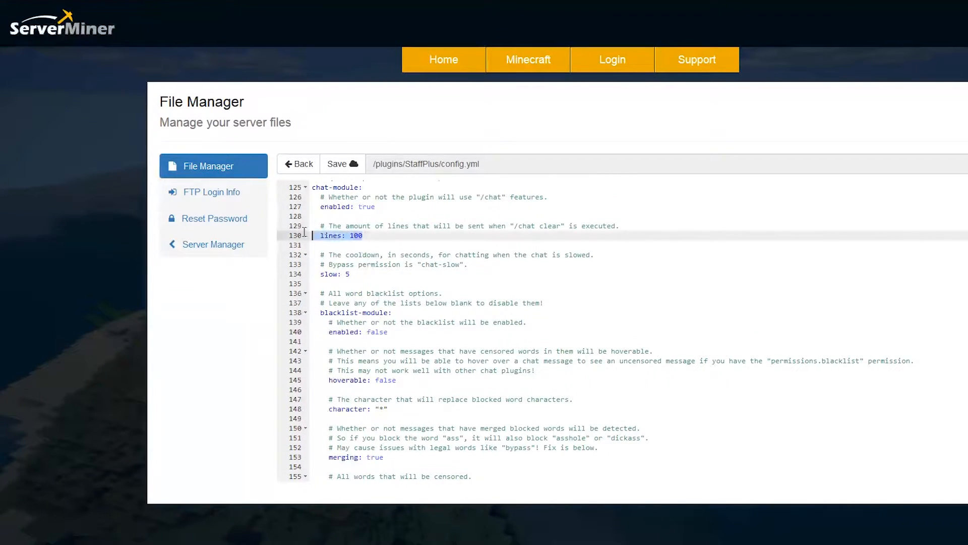
mouse_move(556, 225)
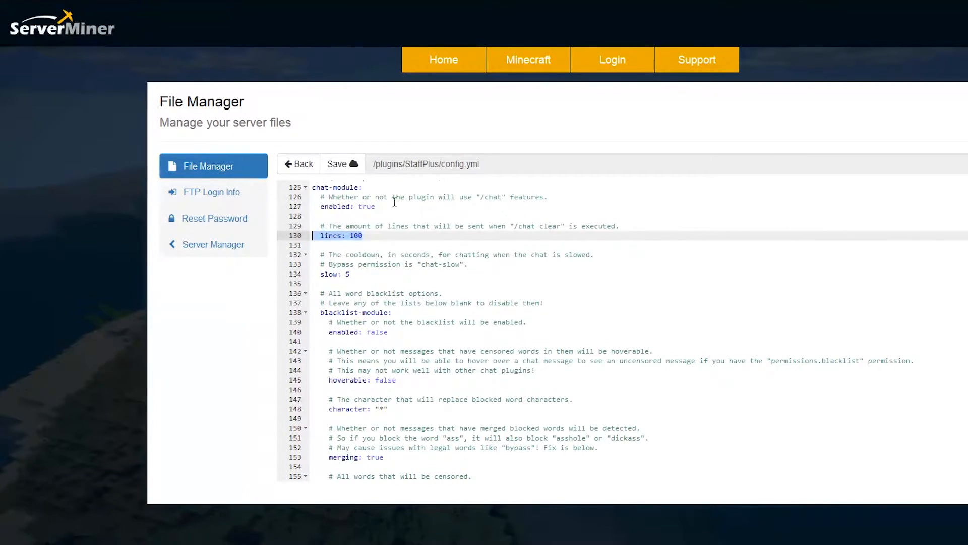
scroll("down", 3)
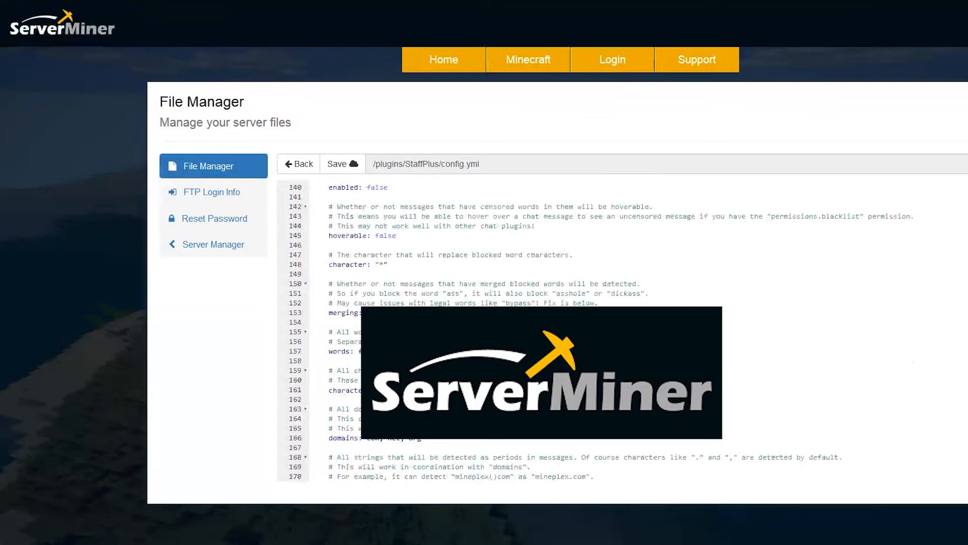
scroll("down", 3)
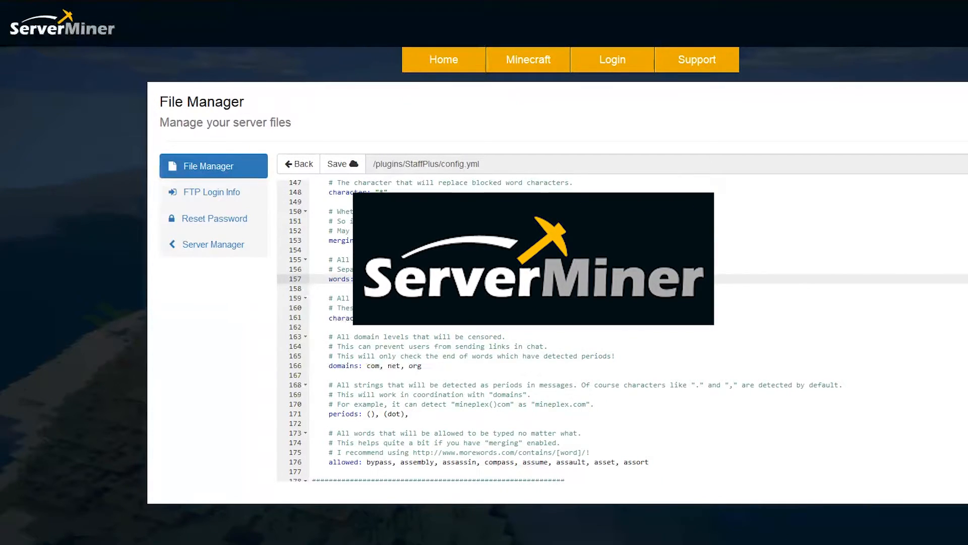
Go over the word blacklist's domains and periods lines and scroll down to the Tickets section
scroll("down", 3)
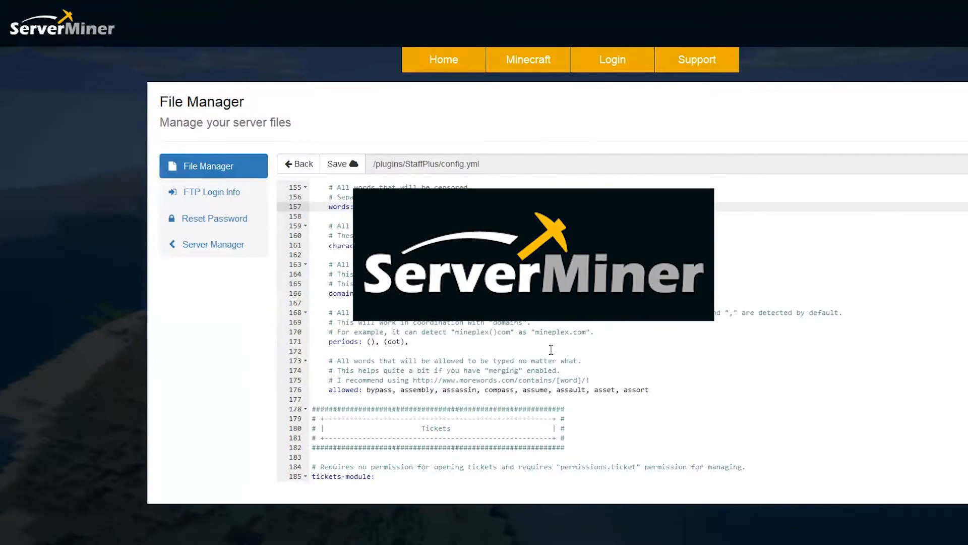
scroll("down", 3)
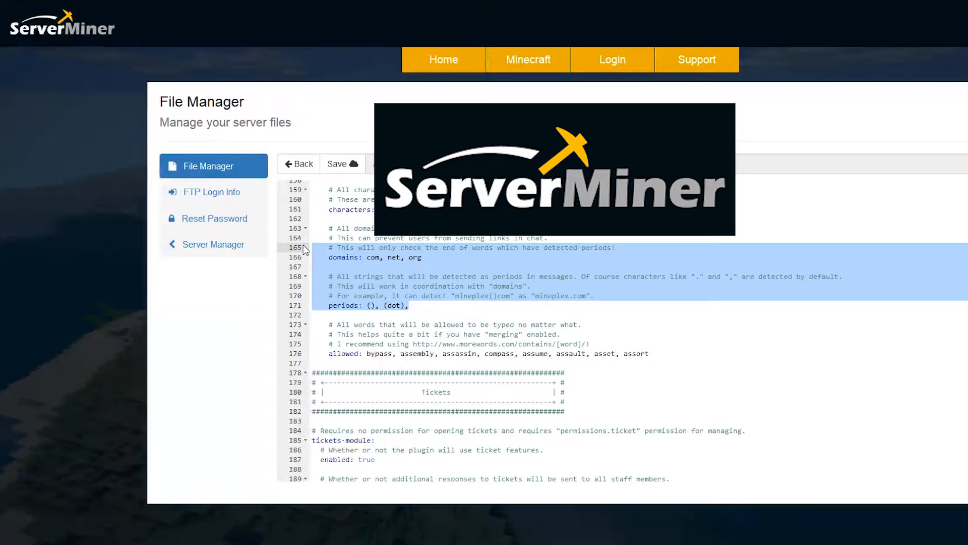
left_click(431, 279)
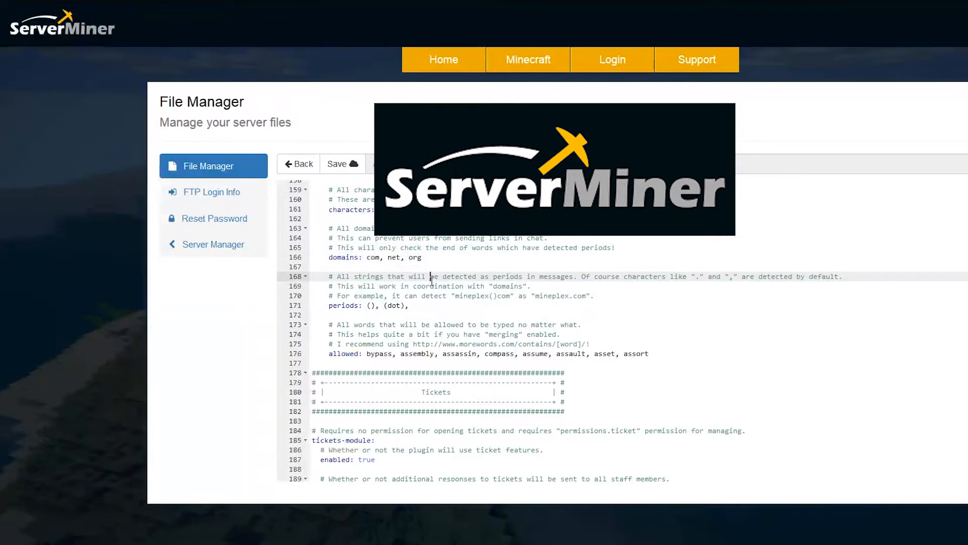
scroll("down", 3)
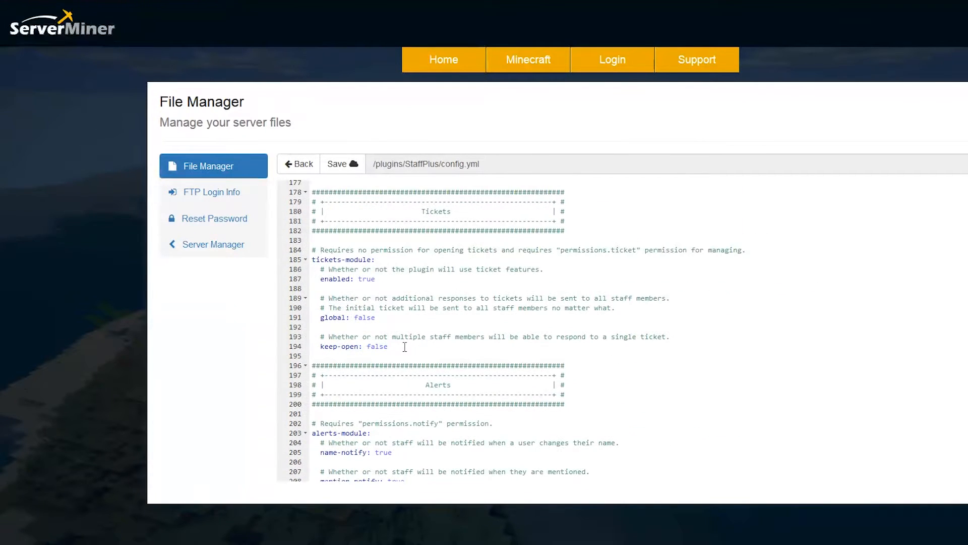
Point out the global ticket setting and scroll past Alerts and Security to the Staff Mode options
left_click(375, 318)
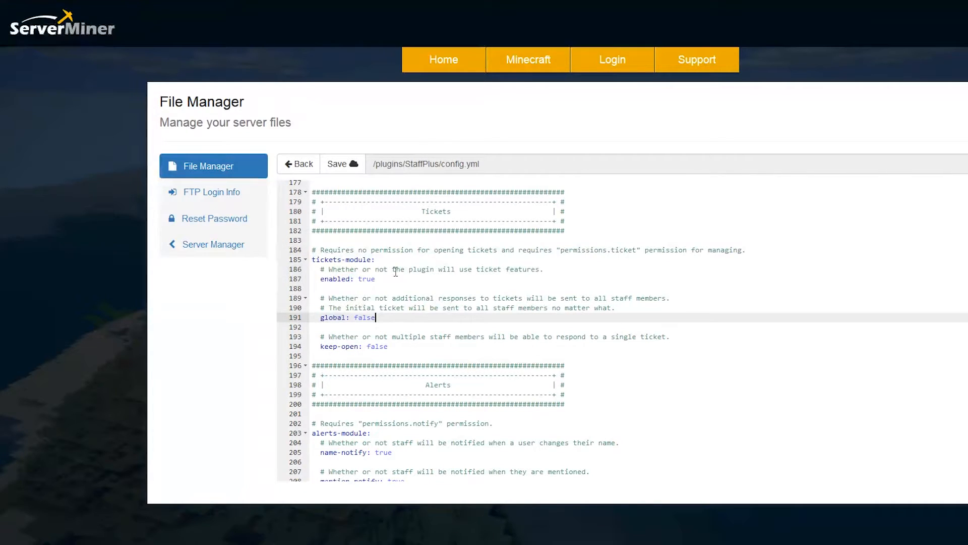
scroll("down", 3)
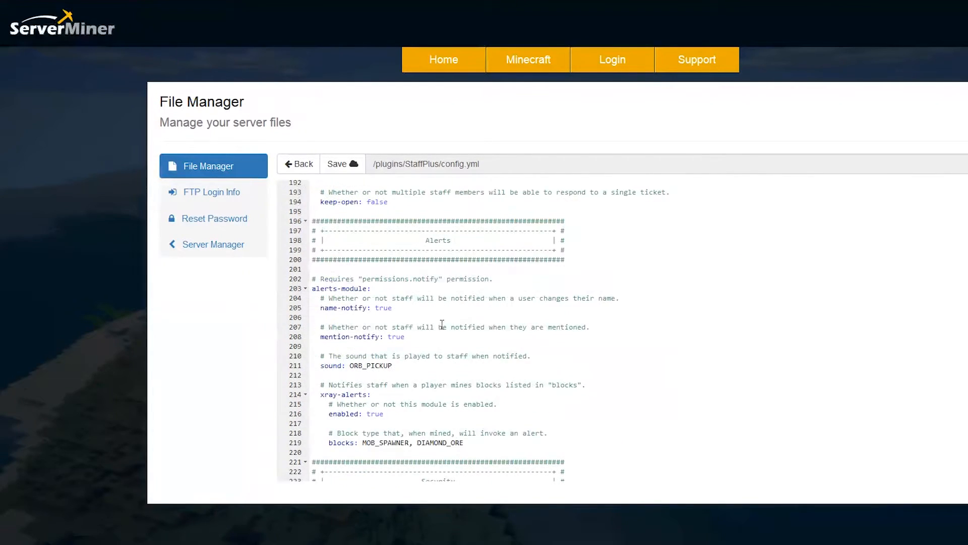
scroll("down", 3)
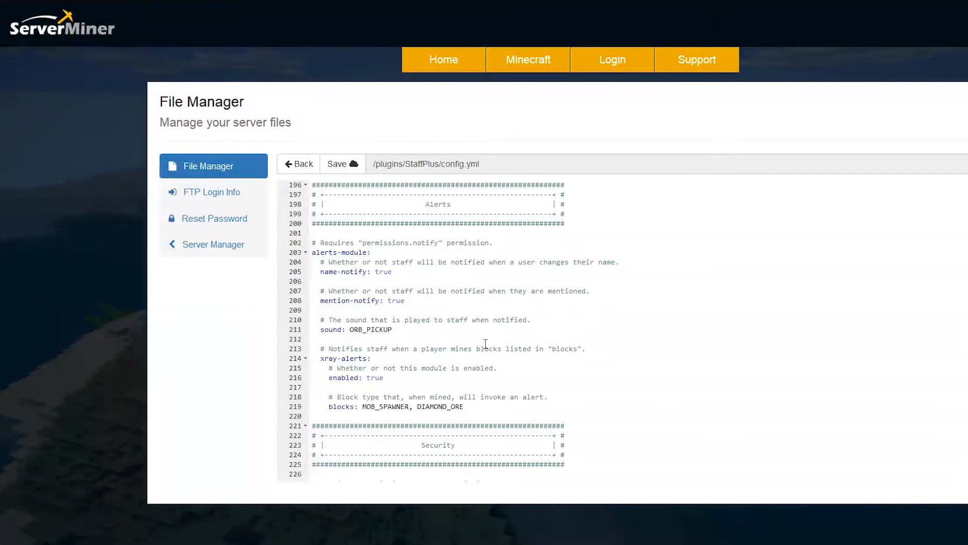
mouse_move(480, 323)
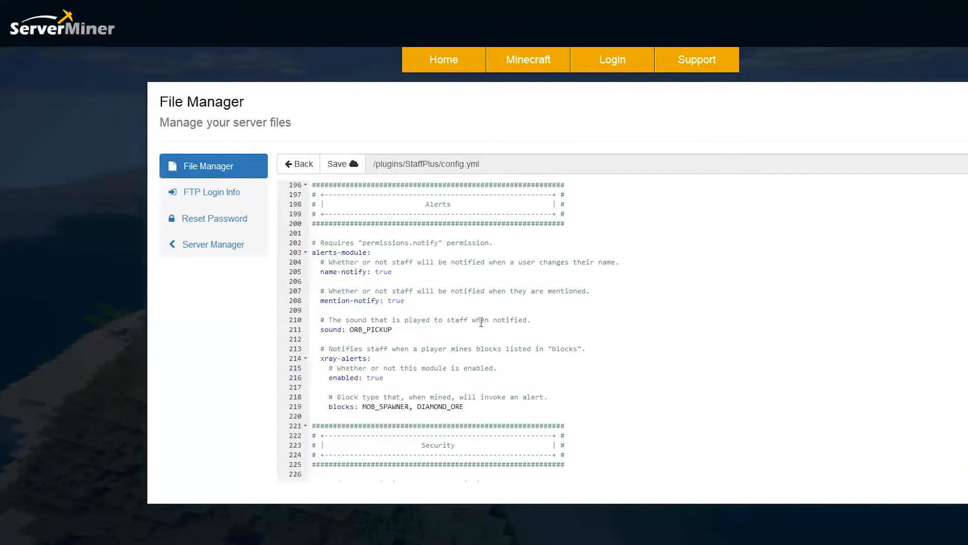
scroll("down", 3)
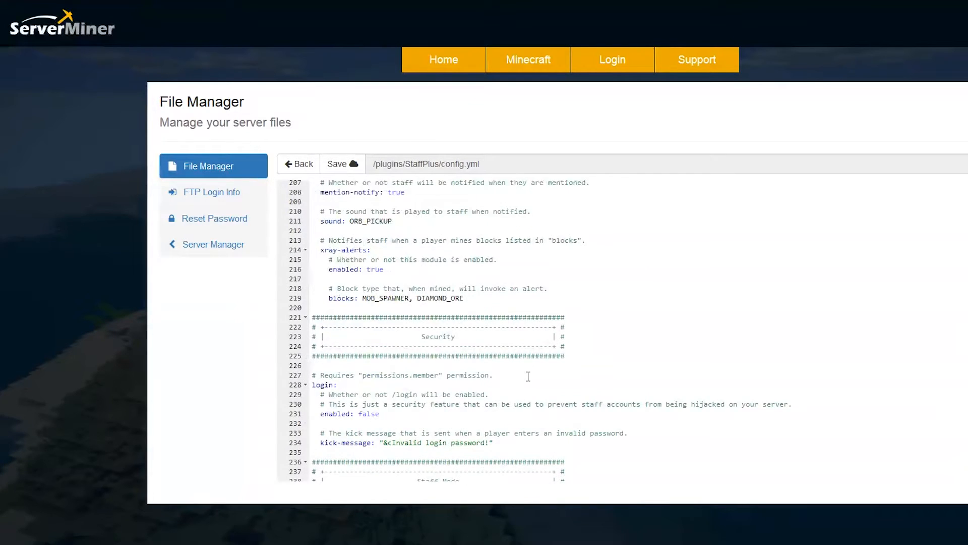
scroll("down", 3)
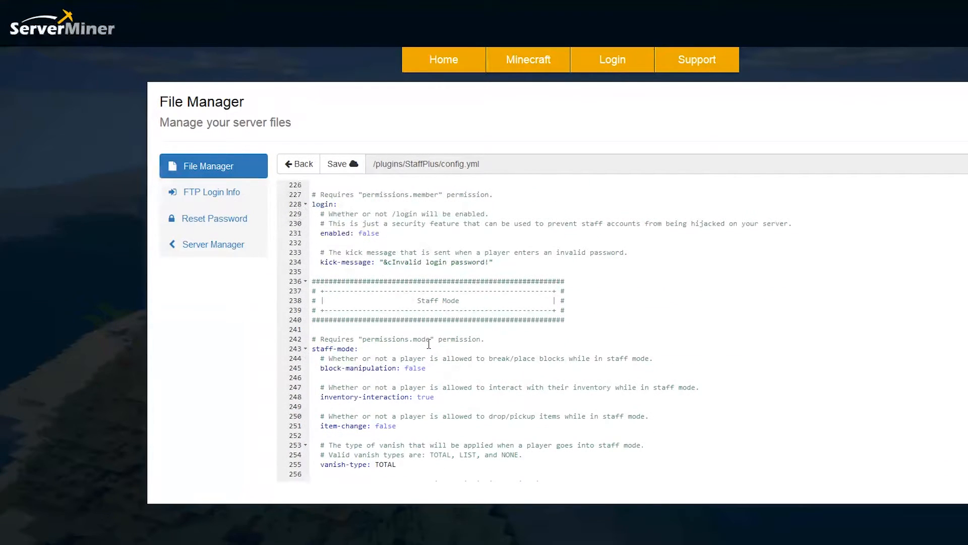
Scroll through the Compass and Random Teleport settings down to the enabled staff-mode Vanish module
scroll("down", 3)
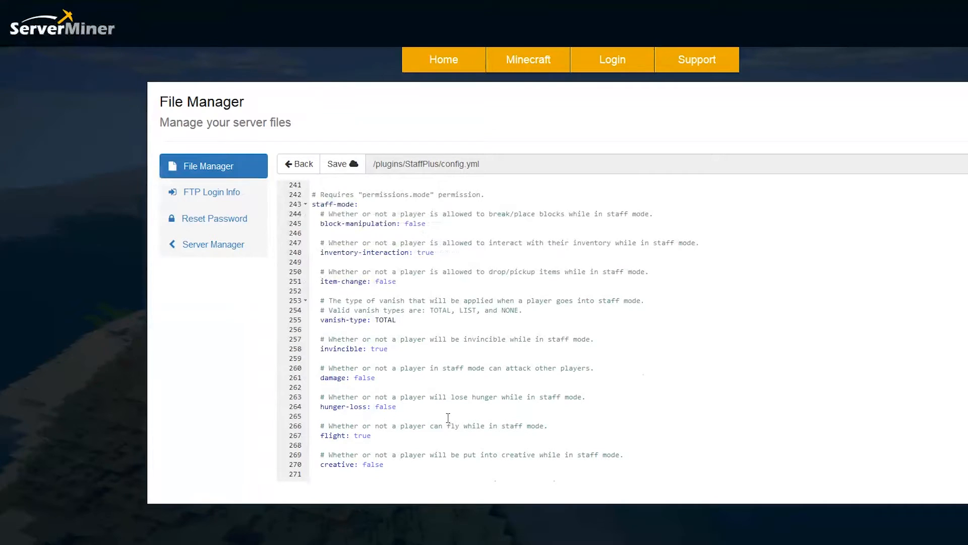
scroll("down", 3)
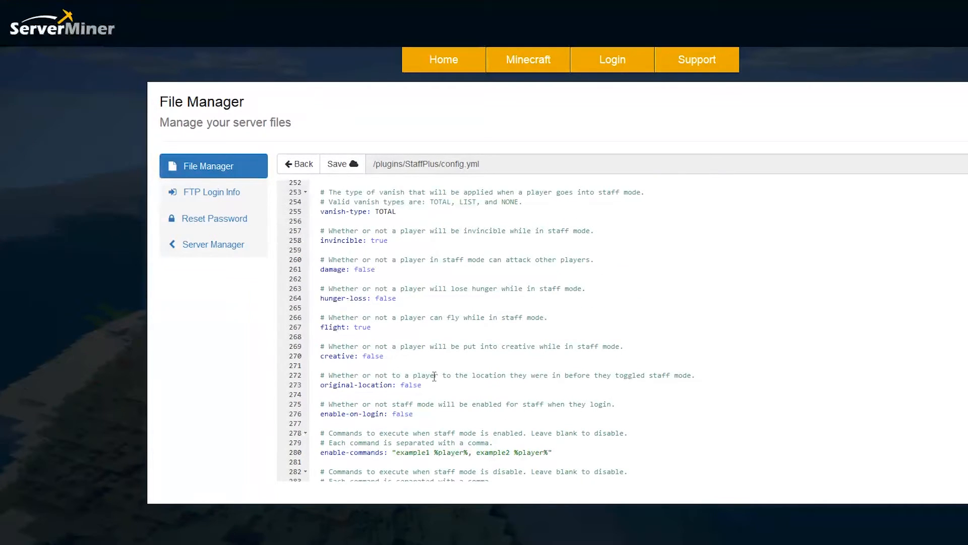
scroll("down", 3)
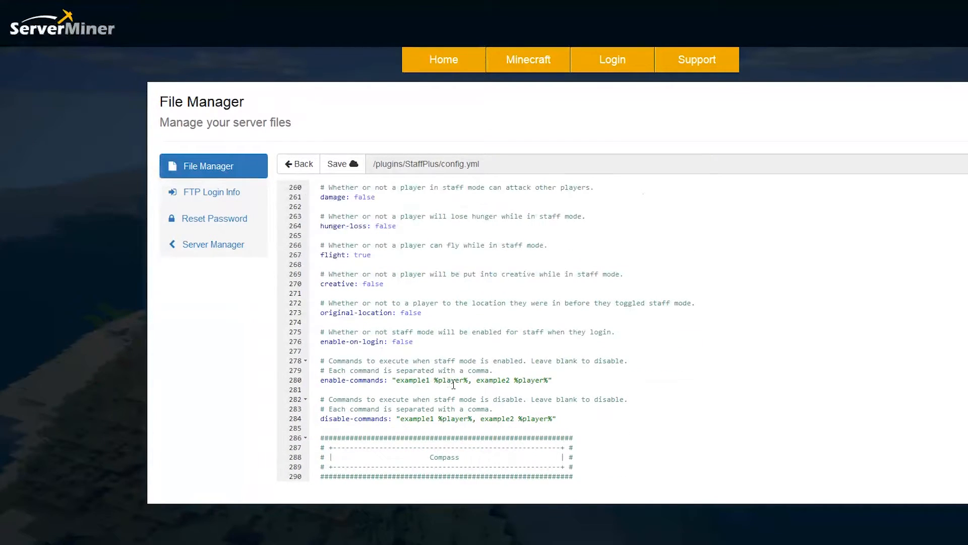
scroll("down", 3)
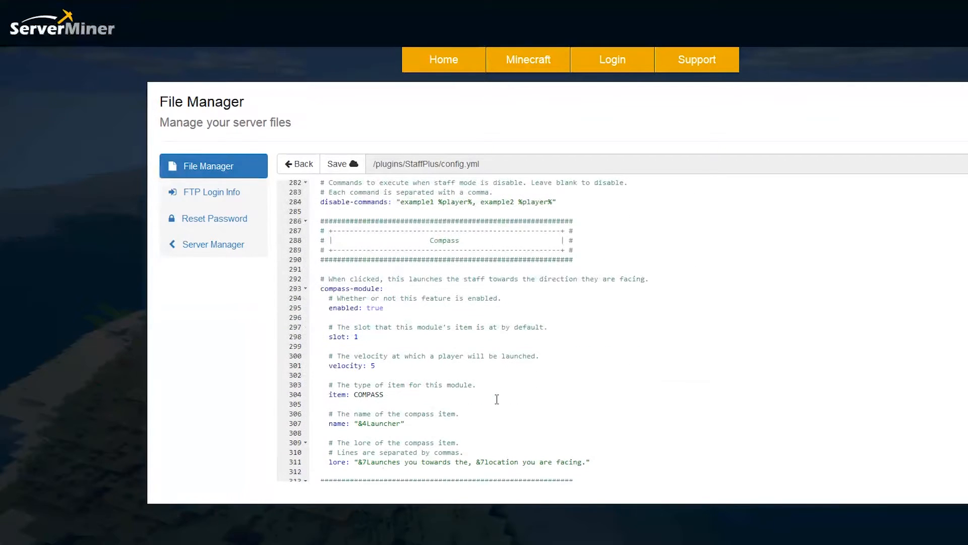
scroll("down", 3)
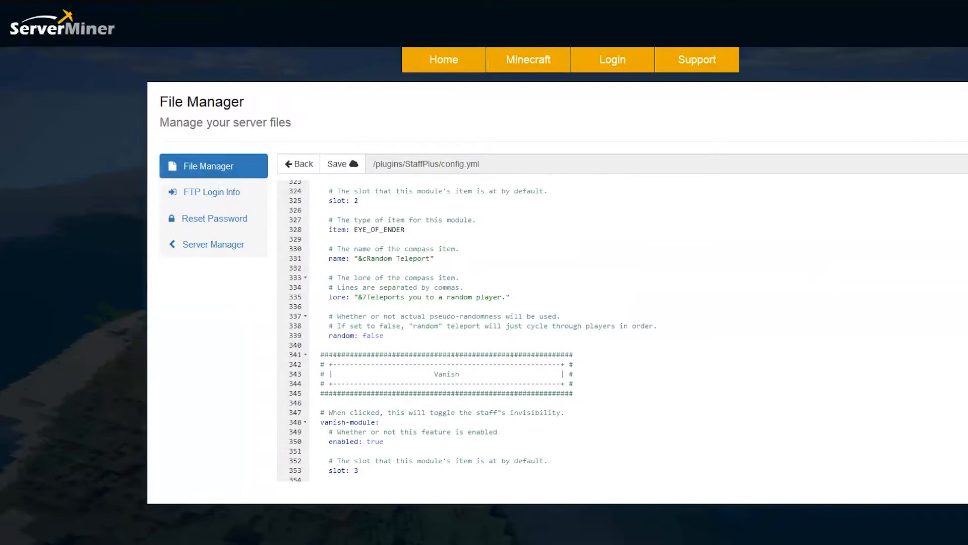
Scroll to the CPS module and point out its enabled: true setting
scroll("down", 3)
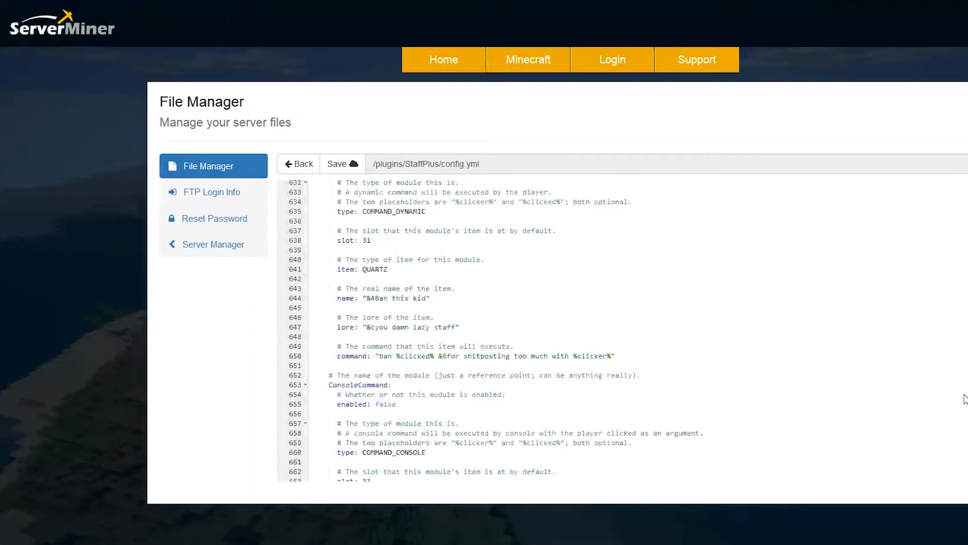
scroll("down", 3)
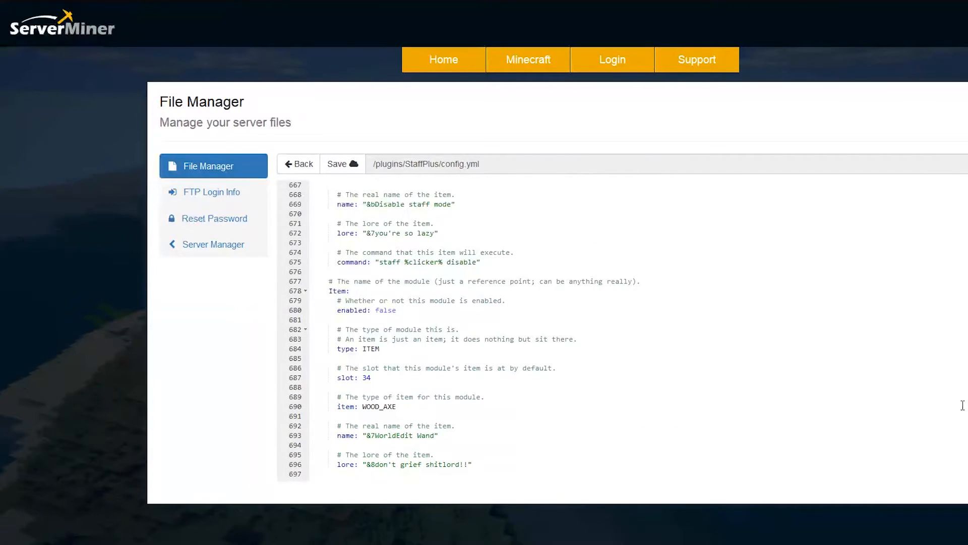
scroll("up", 3)
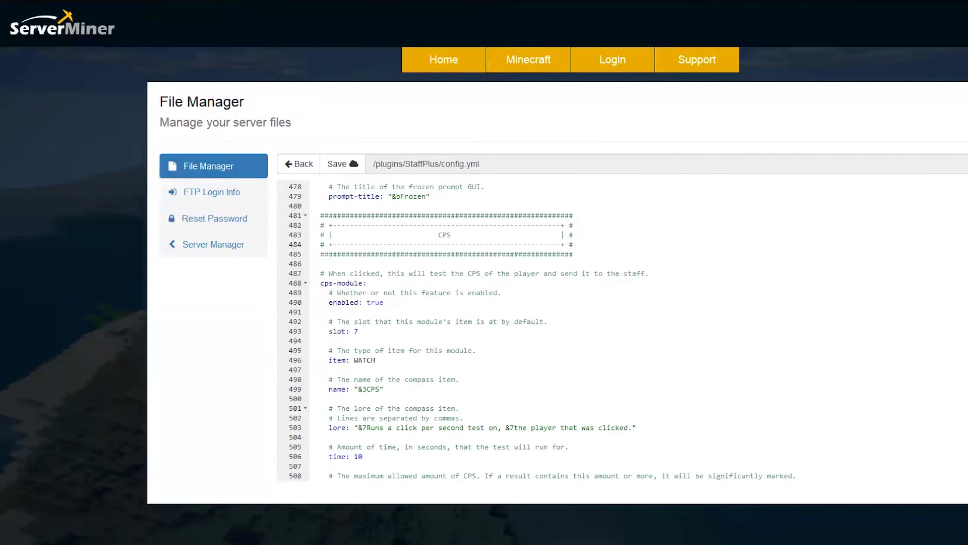
scroll("down", 3)
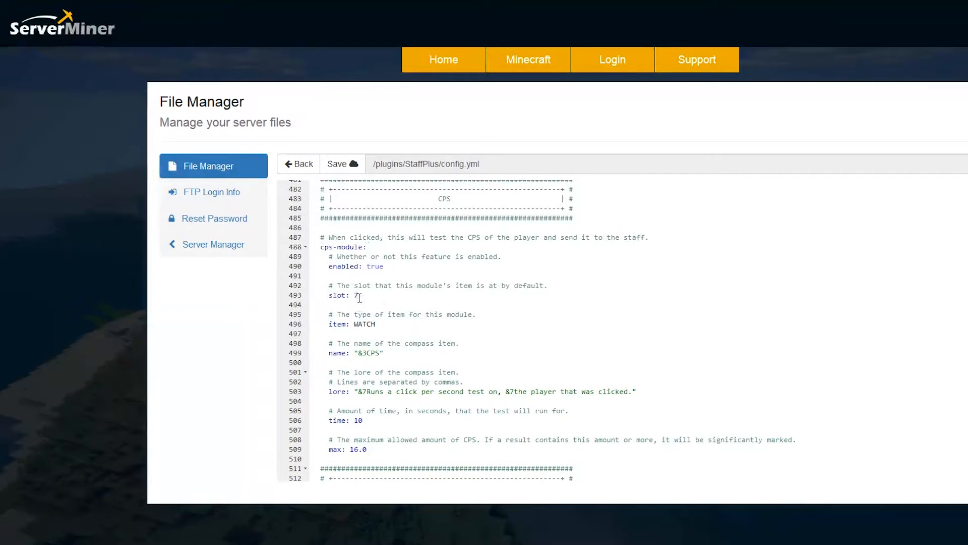
double_click(355, 266)
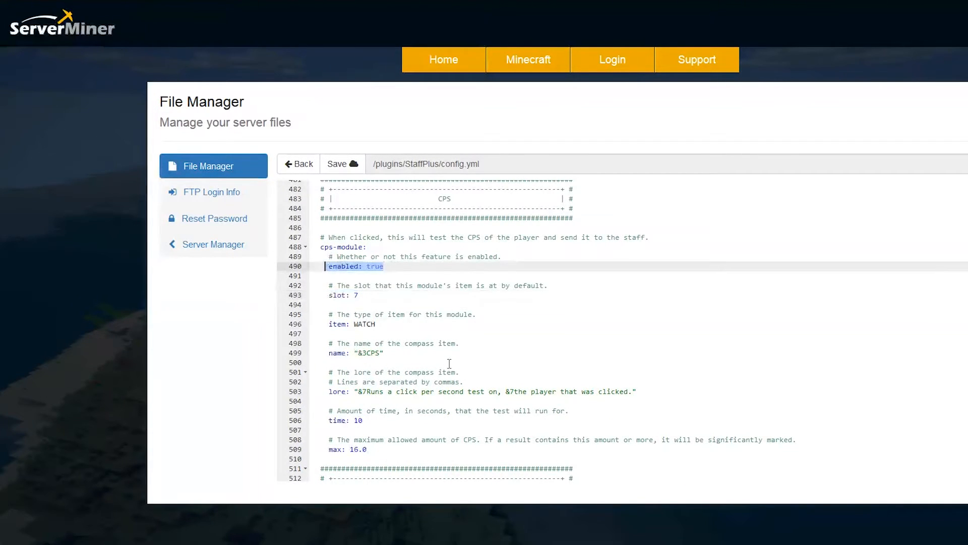
Highlight the CPS max of 16.0 for the 10-second test, then scroll down to the enabled Examine module
scroll("down", 3)
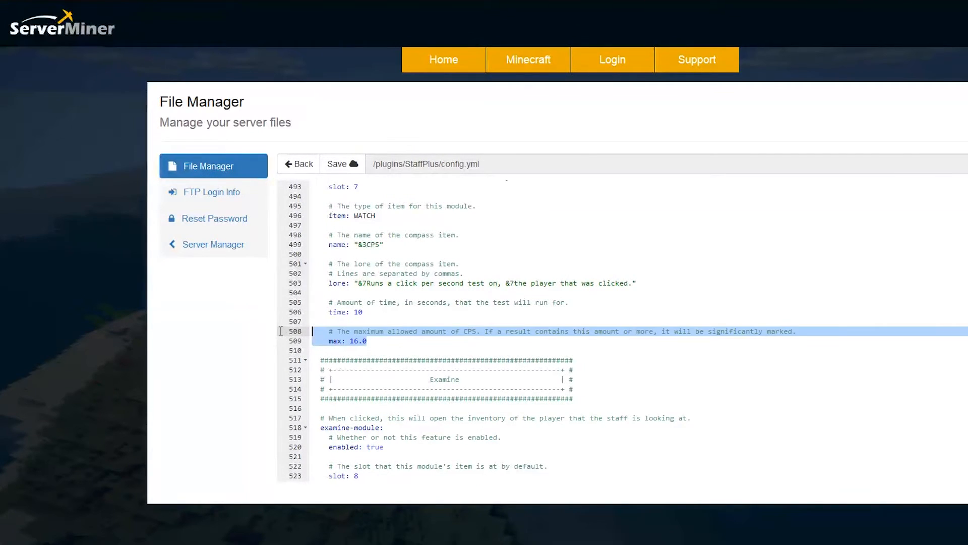
left_click(358, 340)
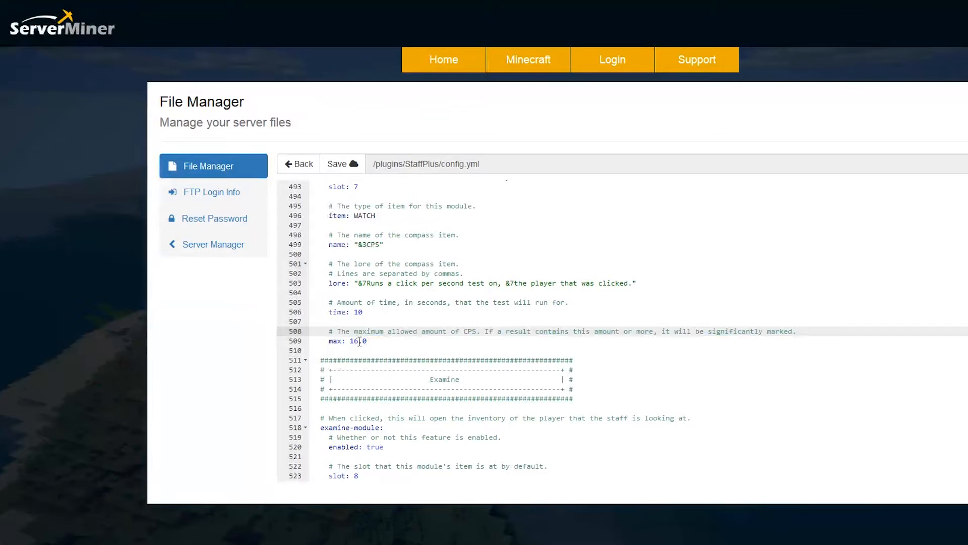
scroll("down", 3)
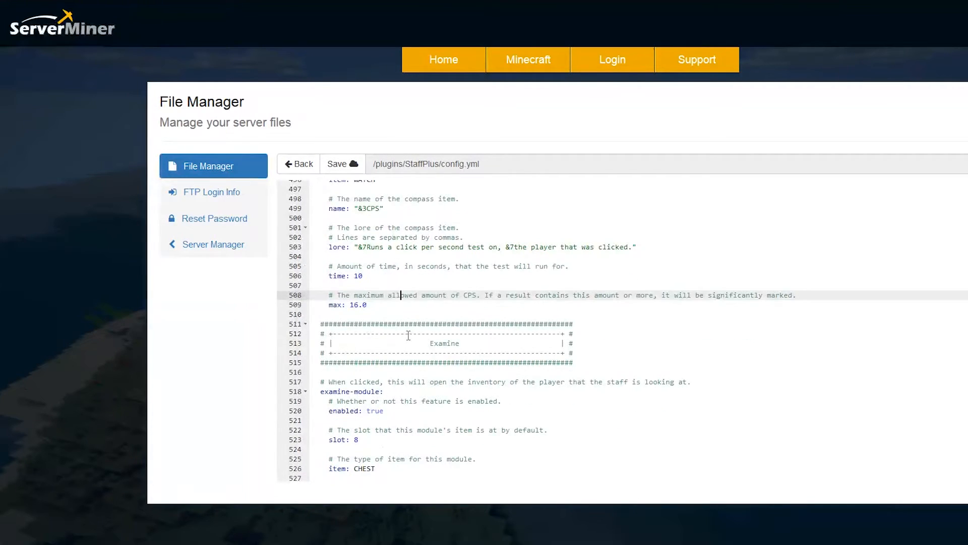
scroll("down", 3)
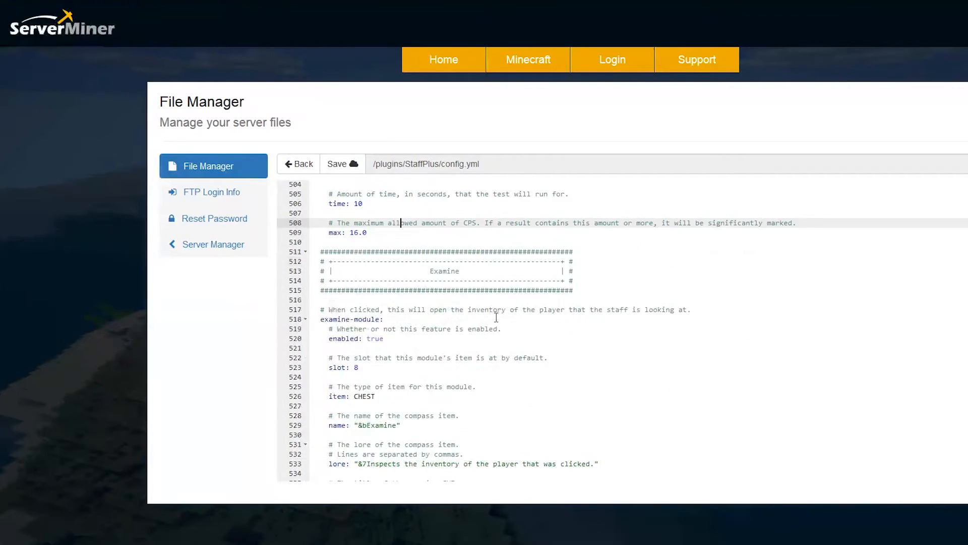
scroll("down", 3)
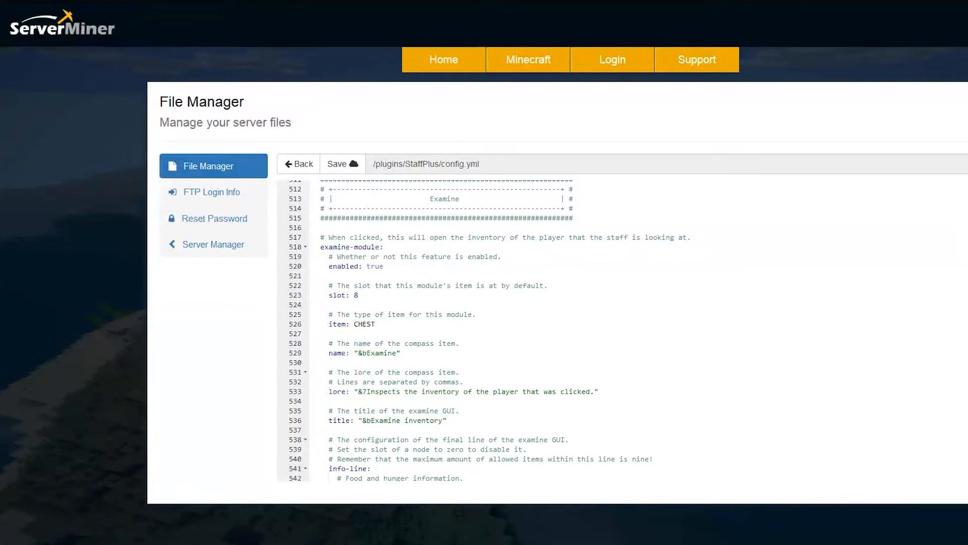
Point out the chat-toggle line in the permissions section
scroll("down", 3)
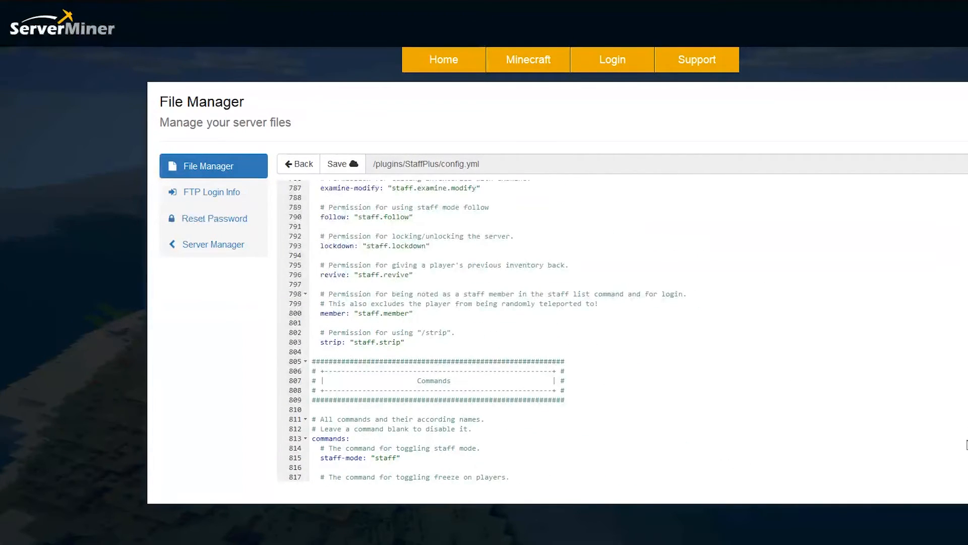
scroll("up", 3)
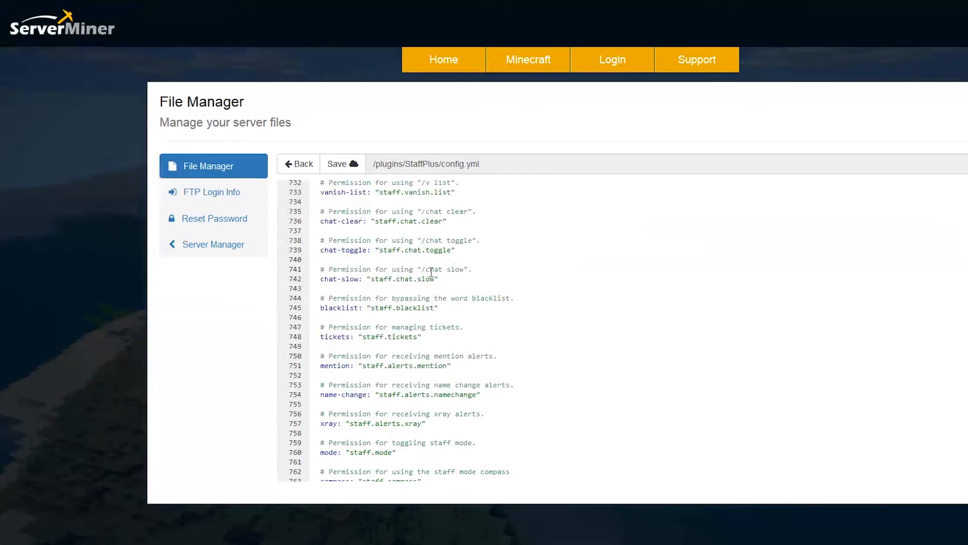
left_click(409, 249)
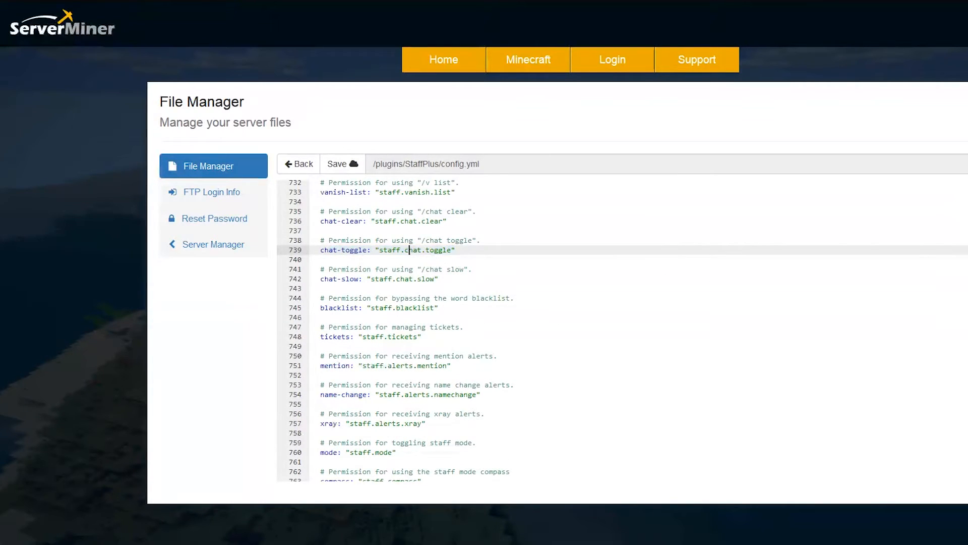
Skim the Commands and Advanced sections, then scroll back to the General section at line 1
scroll("down", 3)
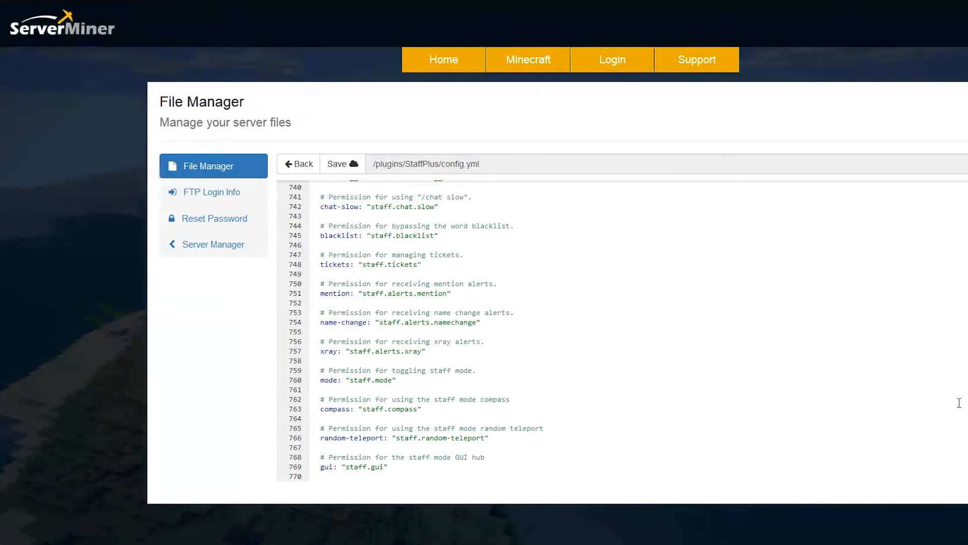
scroll("down", 3)
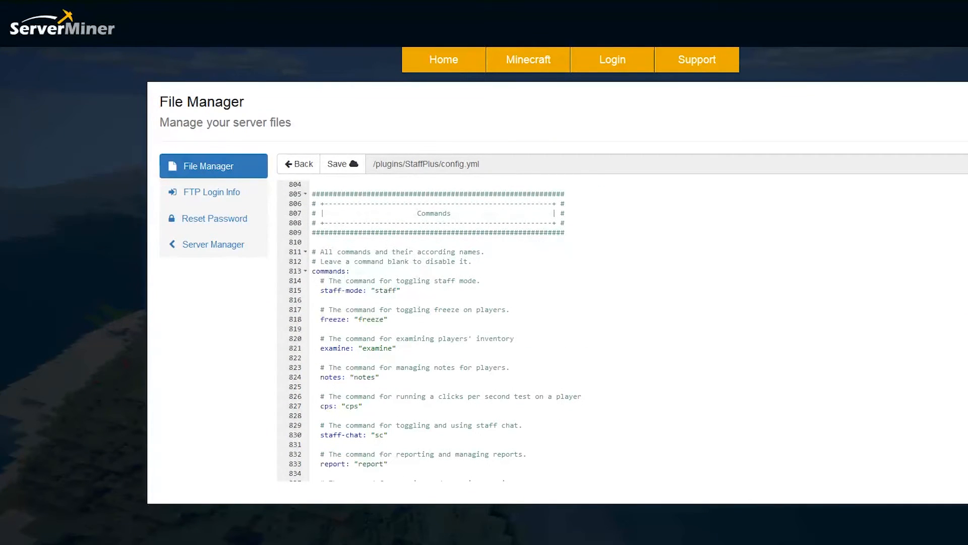
scroll("down", 3)
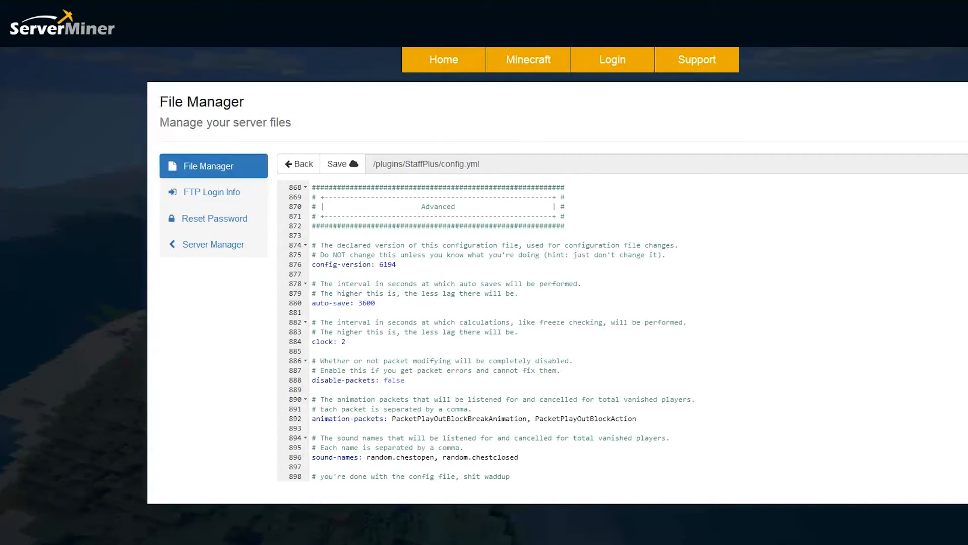
scroll("up", 3)
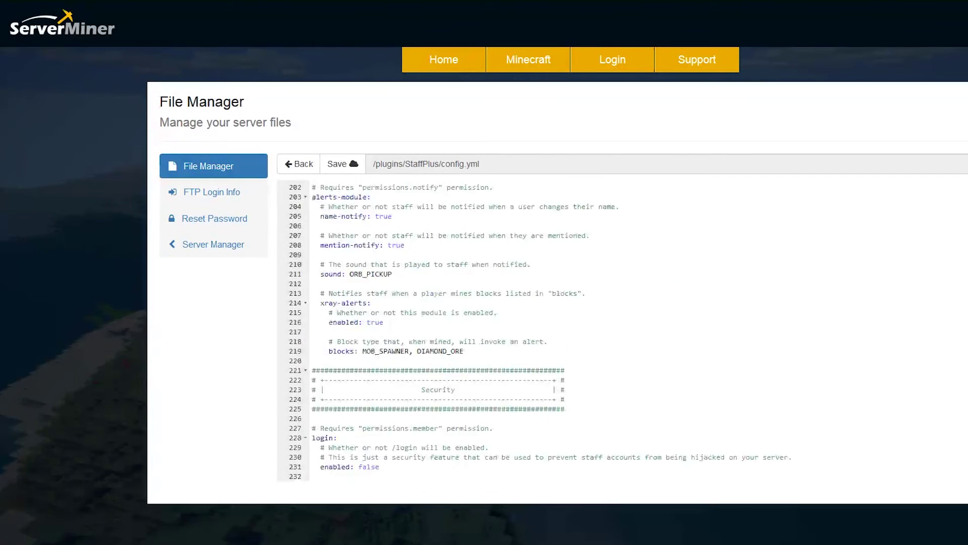
scroll("up", 3)
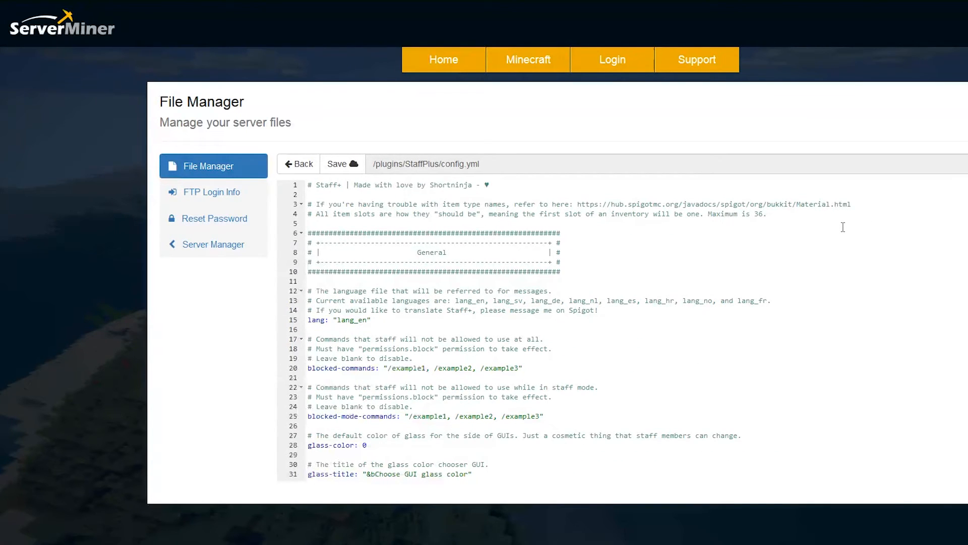